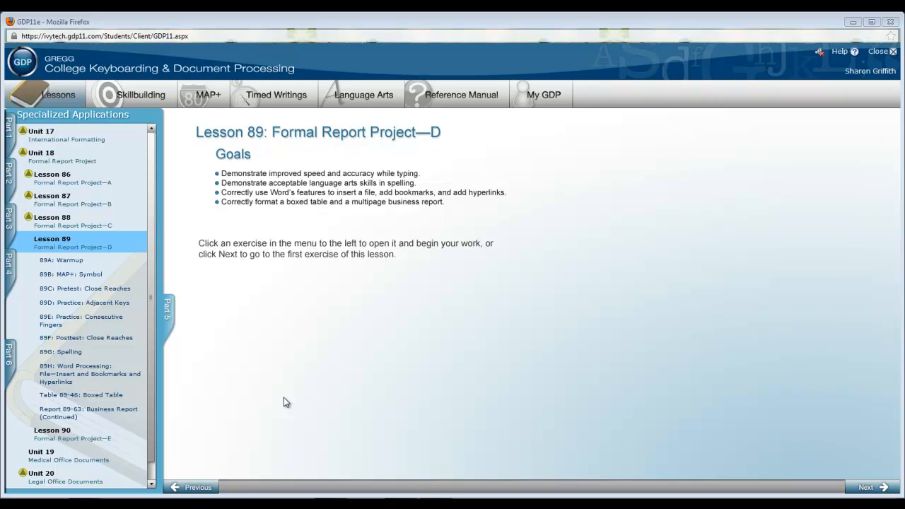
pyautogui.moveTo(70, 382)
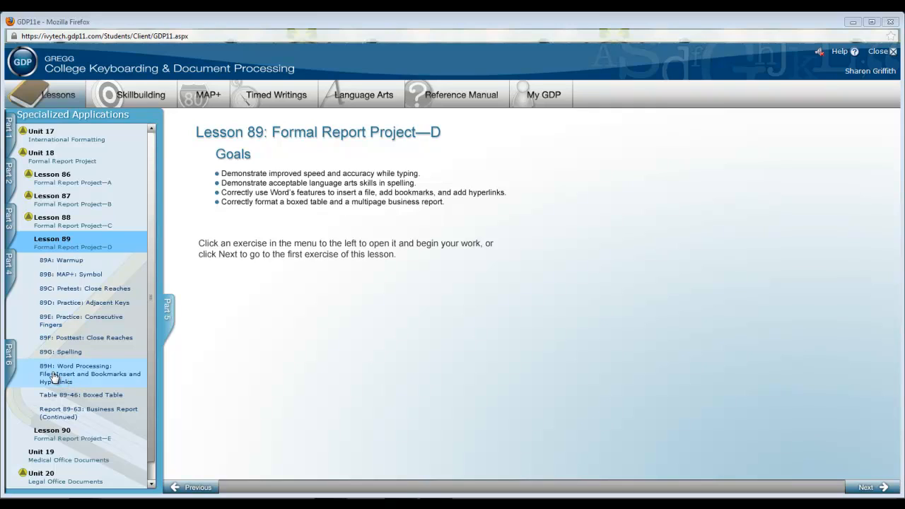
pyautogui.moveTo(84, 378)
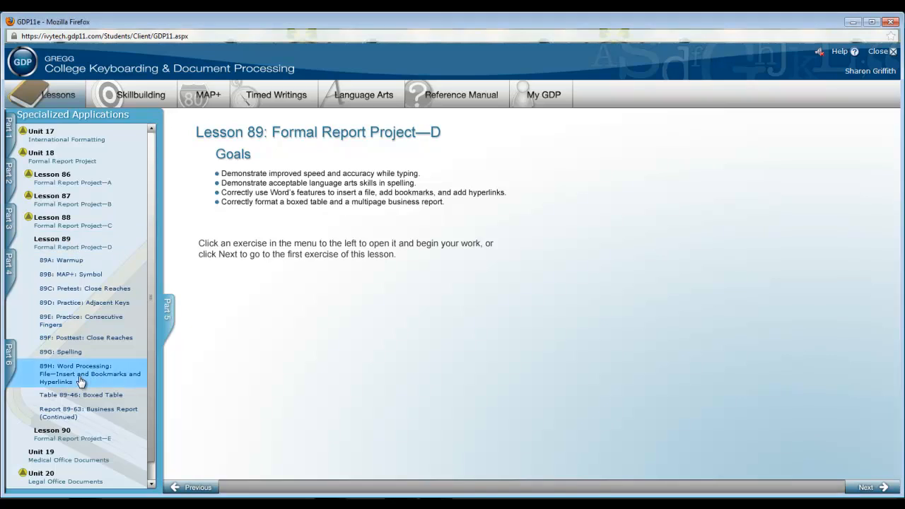
# - Open Lesson 89's 89H Word Processing page, then the Table 89-46: Boxed Table exercise
pyautogui.click(80, 373)
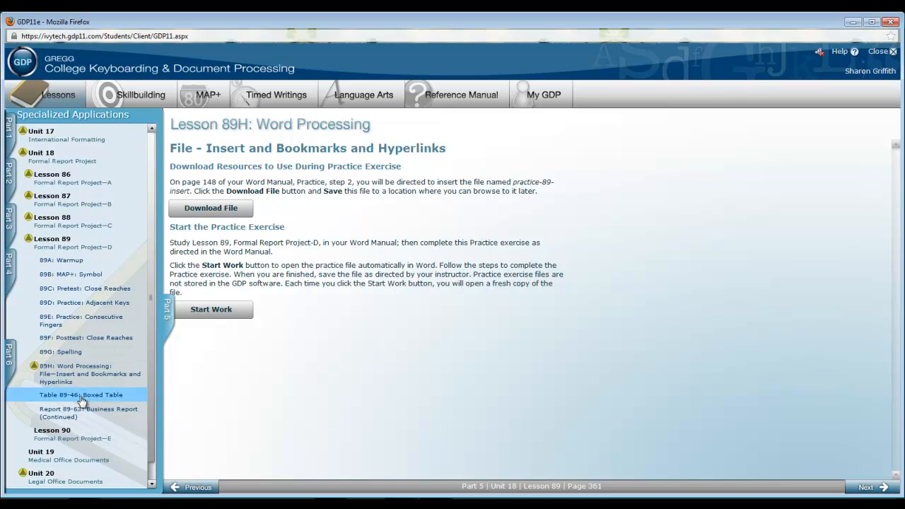
pyautogui.click(81, 394)
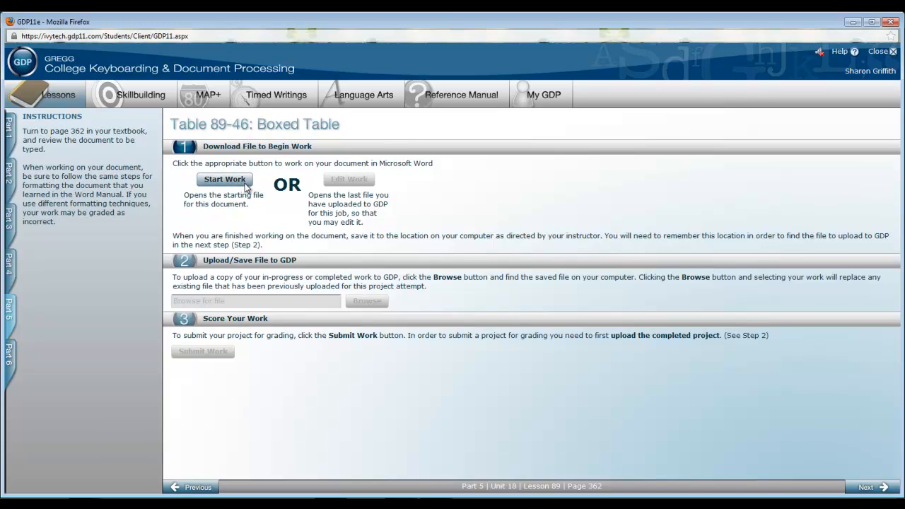
# - Start work on Table 89-46 and open its starting file in Word
pyautogui.click(224, 178)
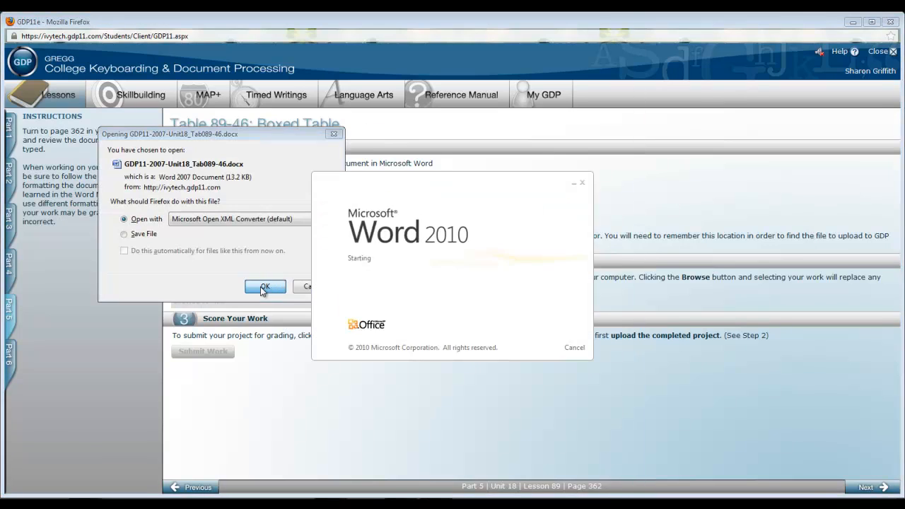
pyautogui.click(265, 286)
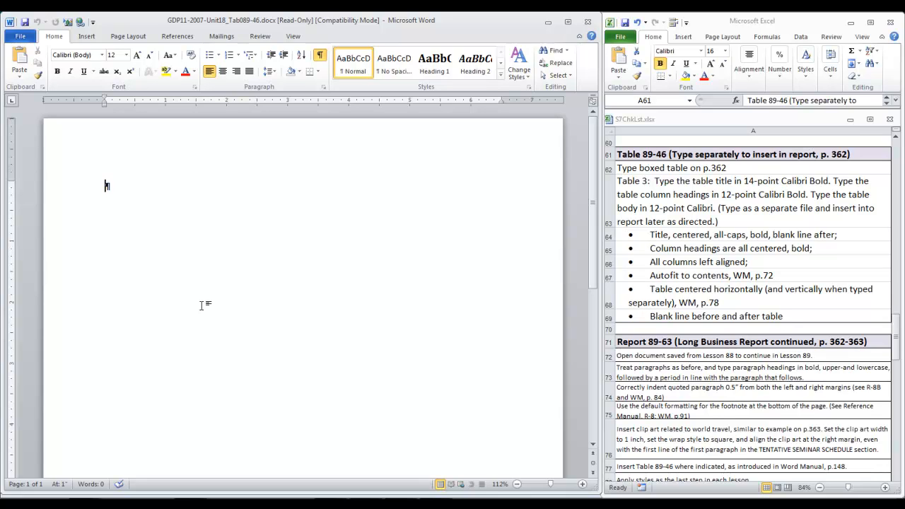
# - Create a 3-column, 10-row table using the Insert Table dialog
pyautogui.click(86, 36)
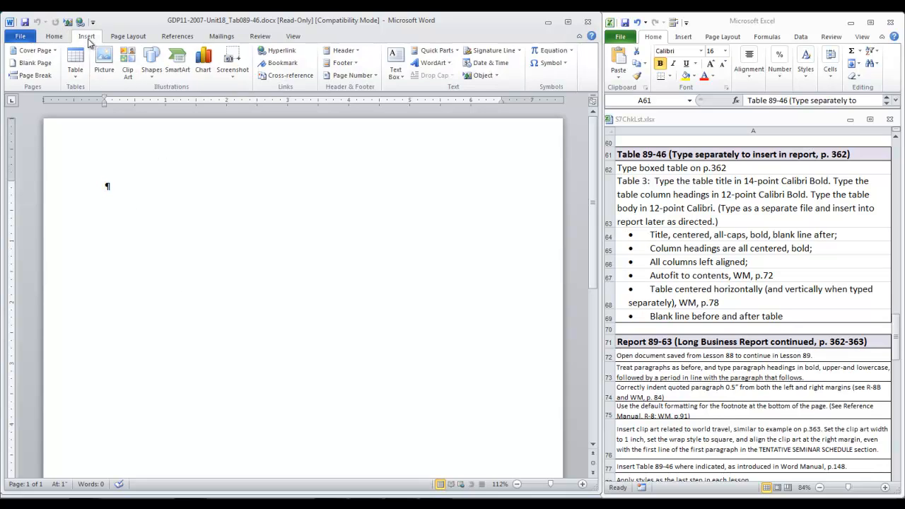
pyautogui.click(75, 60)
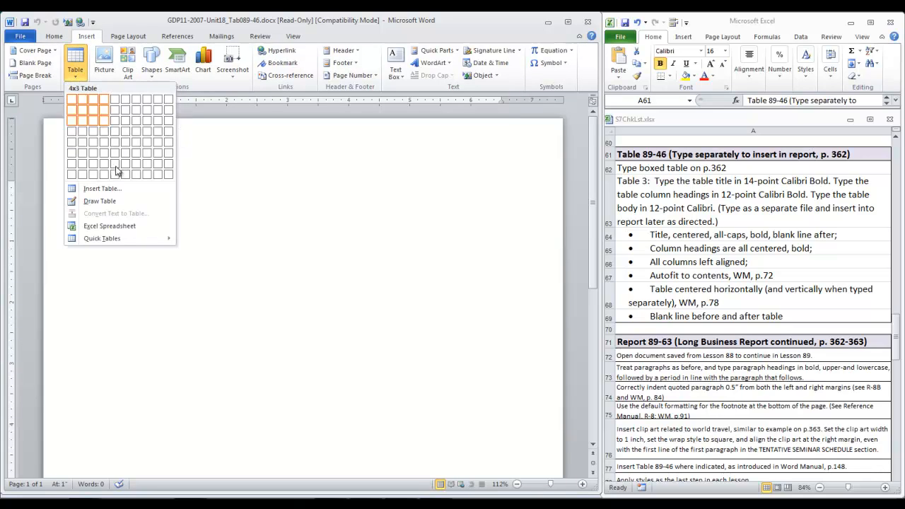
pyautogui.click(103, 188)
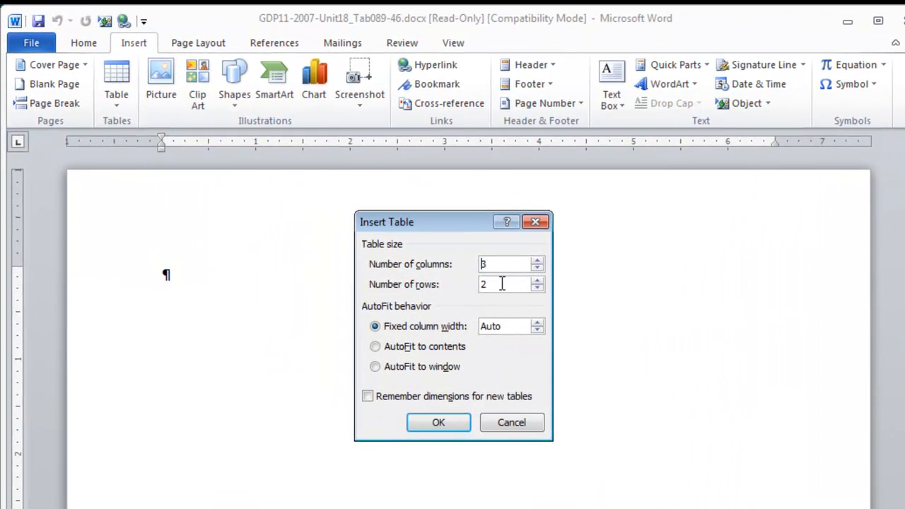
pyautogui.write('10')
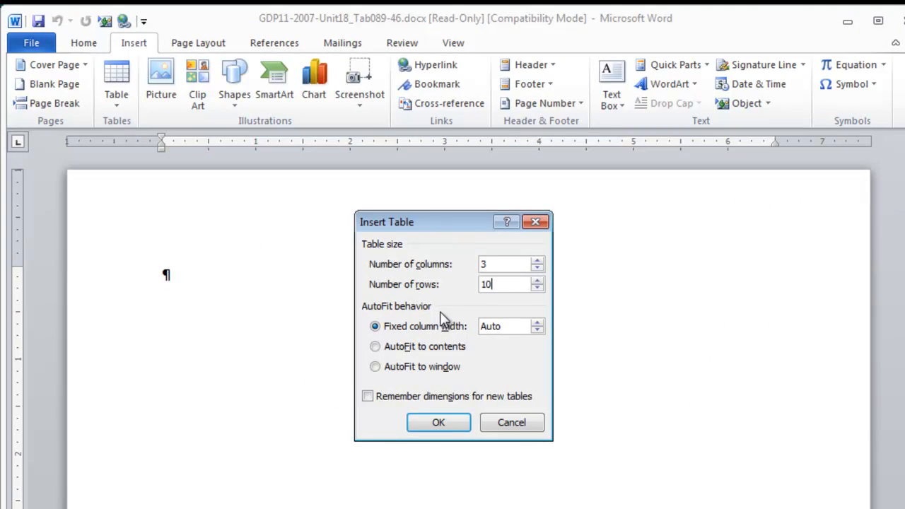
pyautogui.click(437, 422)
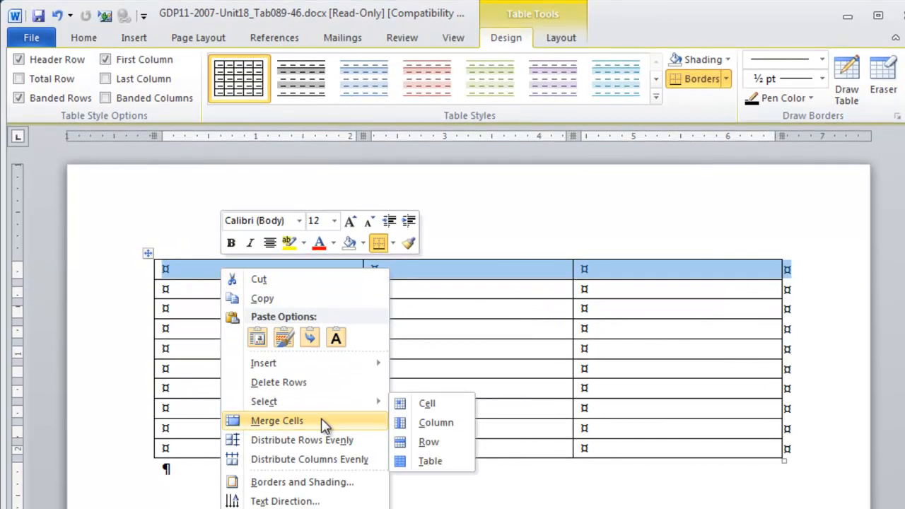
# - Merge the top row and enlarge the bold centered title 'Table 3. FOREIGN-CITY SEMINARS'
pyautogui.click(276, 420)
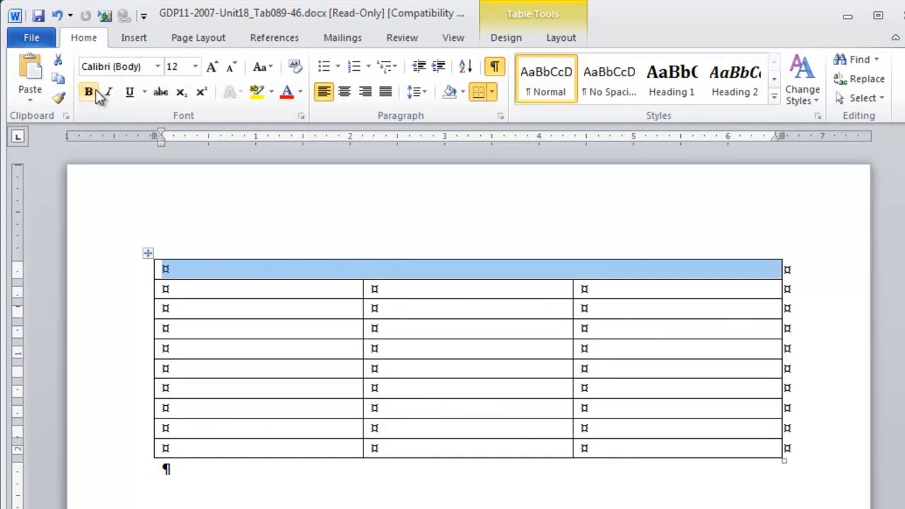
pyautogui.moveTo(89, 91)
pyautogui.write('Table 3. FOREIGN CITY SEMINARS')
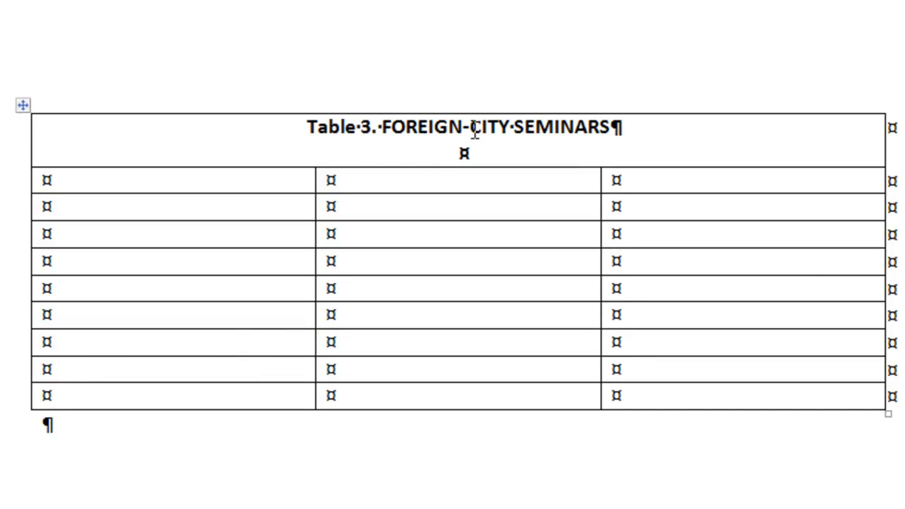
pyautogui.tripleClick(463, 127)
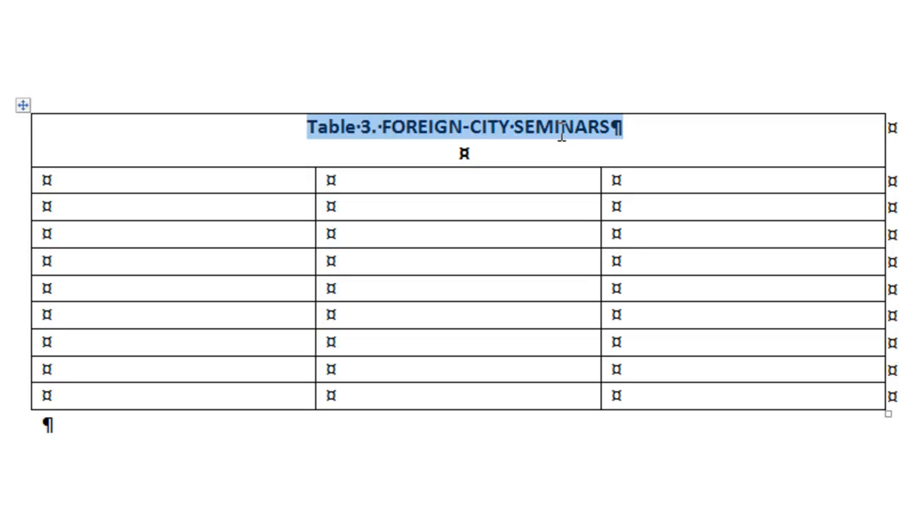
pyautogui.moveTo(562, 138)
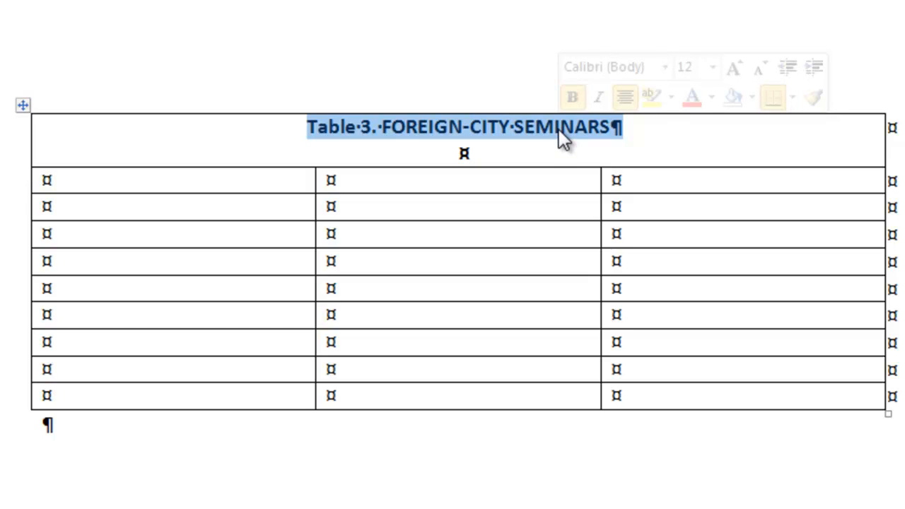
pyautogui.moveTo(733, 67)
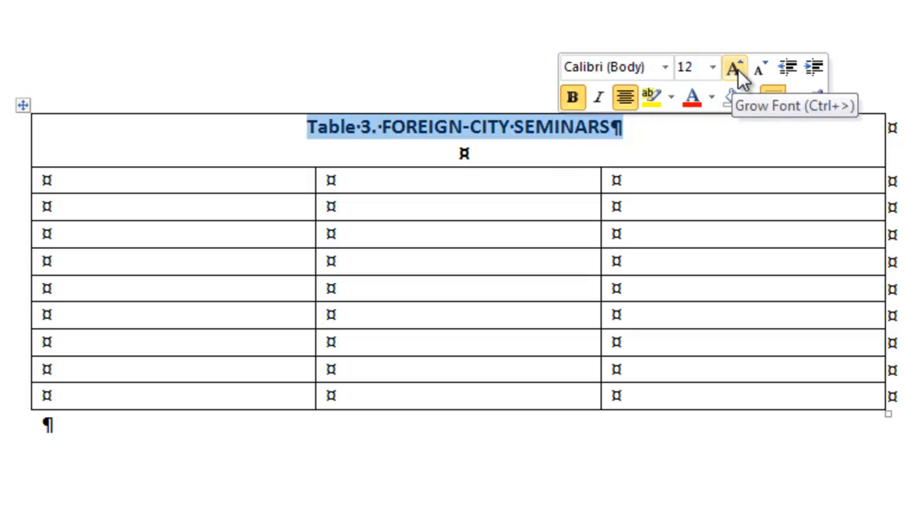
pyautogui.click(734, 67)
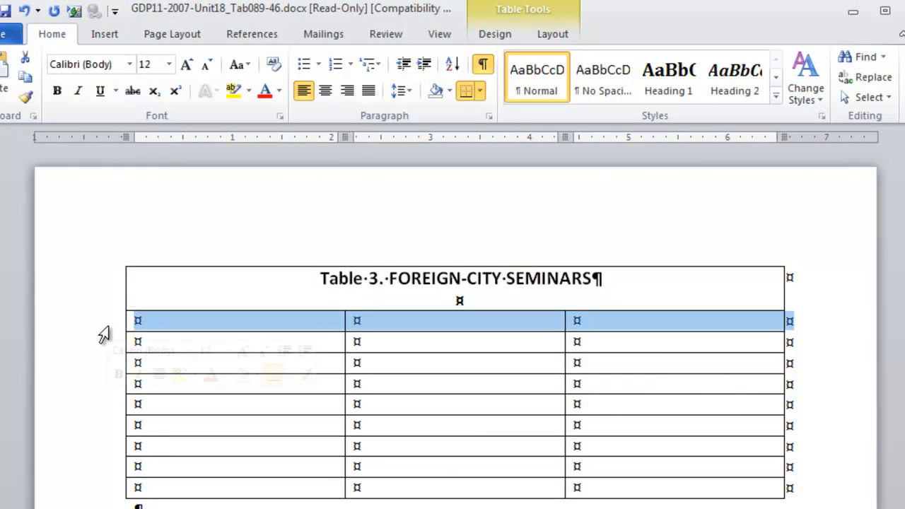
pyautogui.moveTo(56, 91)
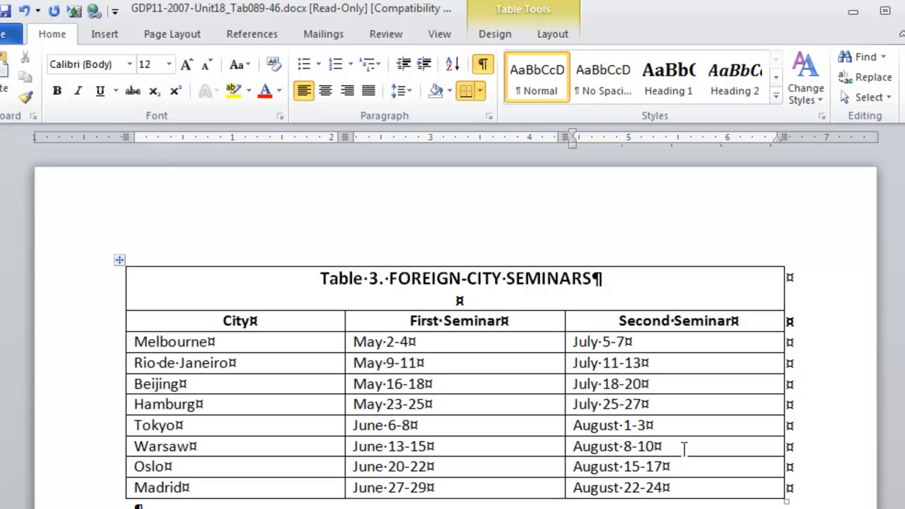
pyautogui.moveTo(481, 403)
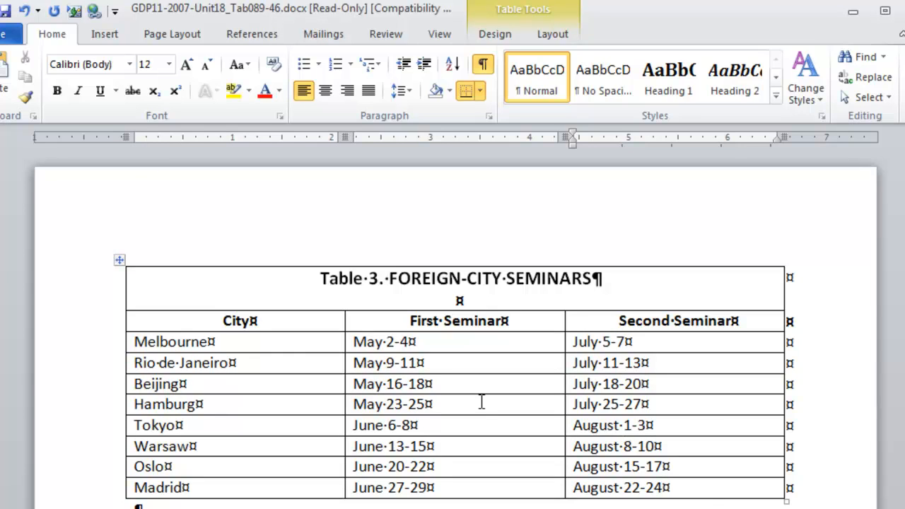
pyautogui.moveTo(474, 393)
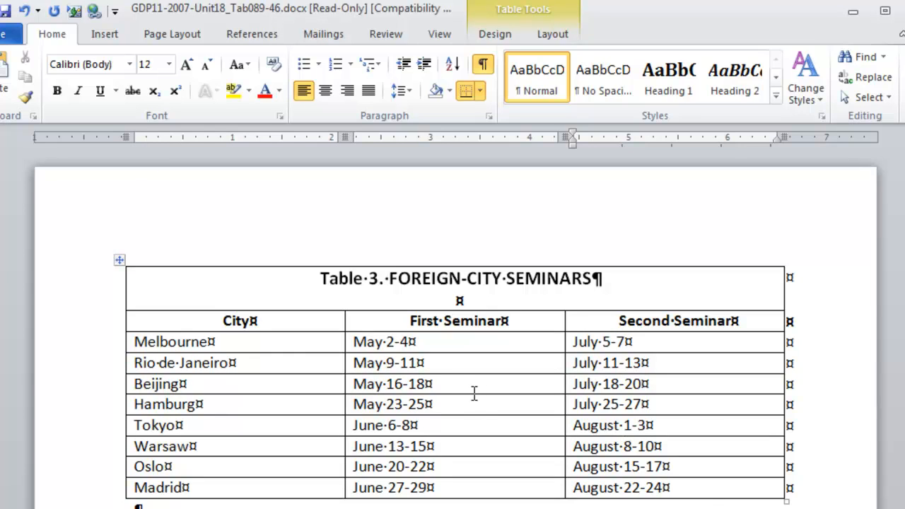
# - Enter headings City, First Seminar, Second Seminar and eight cities' seminar dates
pyautogui.scroll(-3)
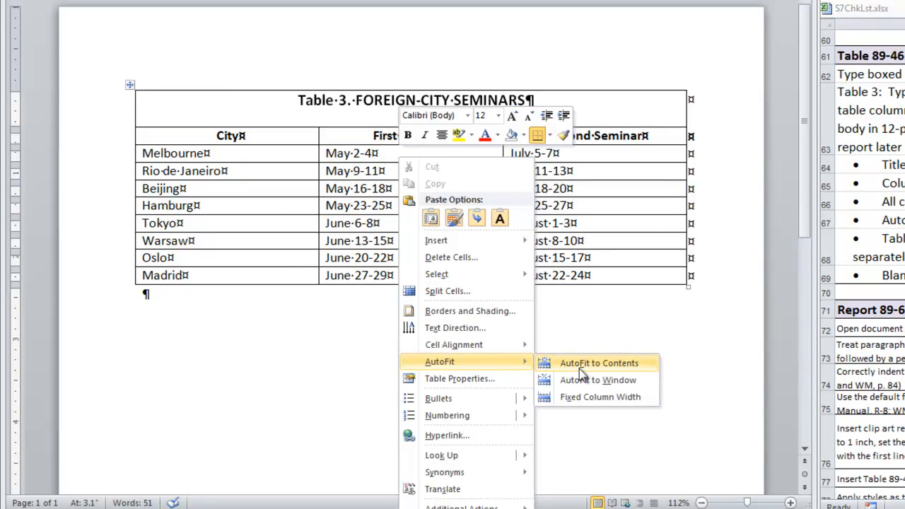
# - AutoFit the table columns to contents and show Page Setup's Layout settings
pyautogui.click(599, 362)
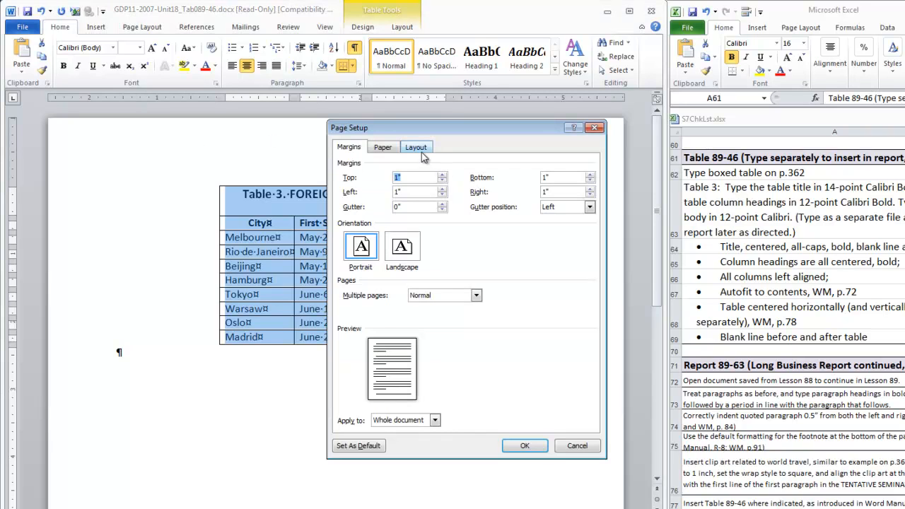
pyautogui.click(416, 146)
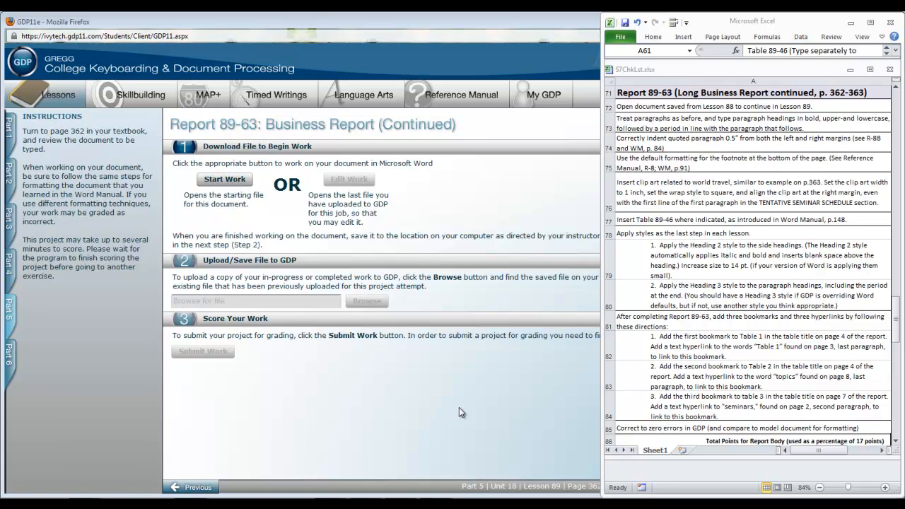
# - Bring GDP forward and start work on Report 89-63: Business Report (Continued)
pyautogui.click(7, 311)
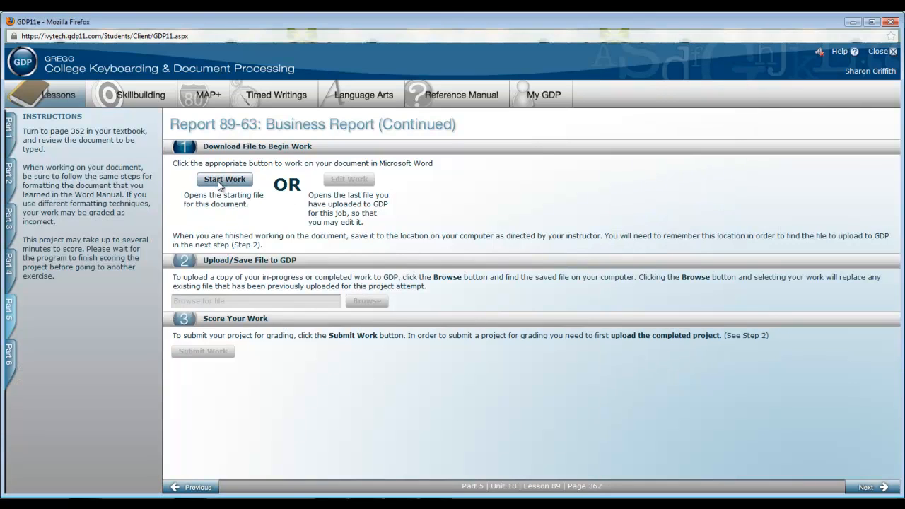
pyautogui.click(224, 179)
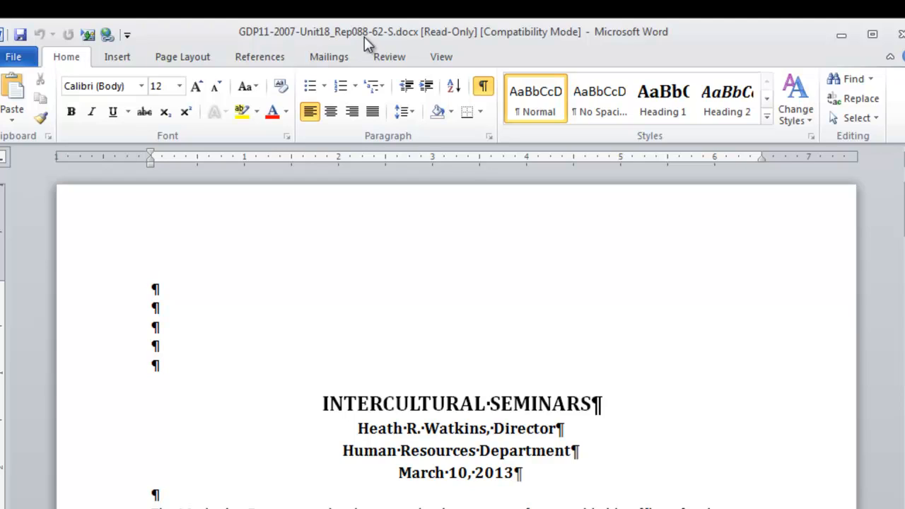
pyautogui.moveTo(392, 43)
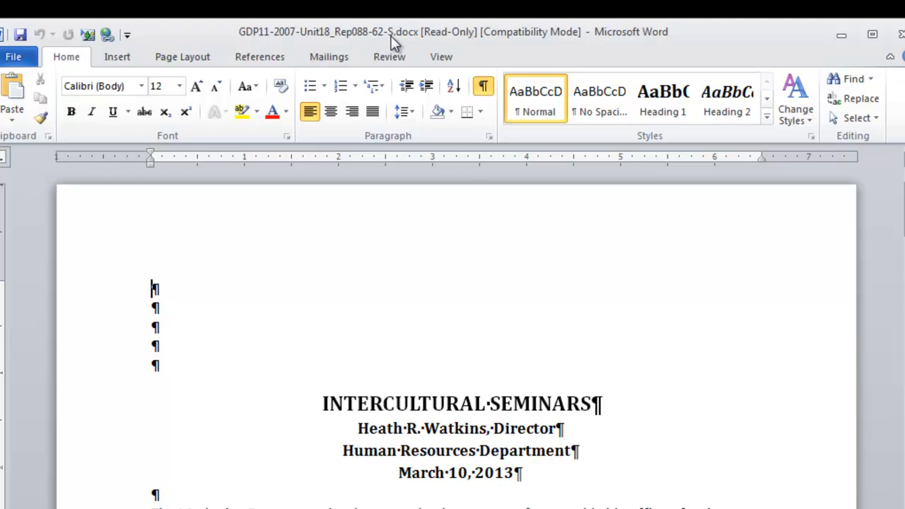
pyautogui.moveTo(672, 334)
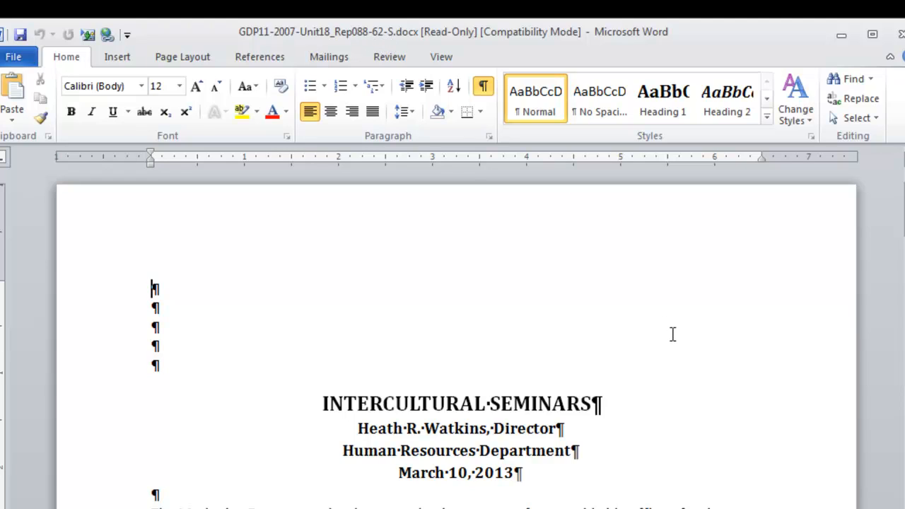
# - Jump to the document's end and place the cursor after the final paragraph
pyautogui.press('ctrl+End')
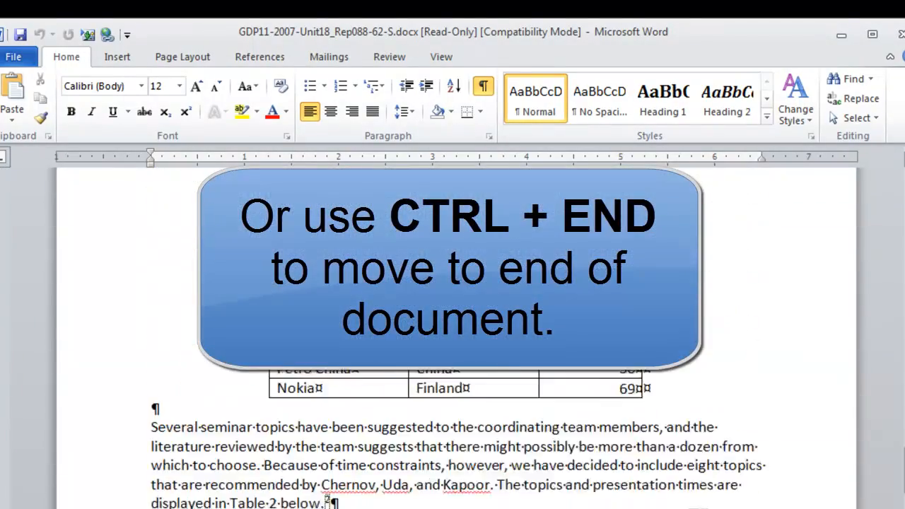
pyautogui.scroll(-3)
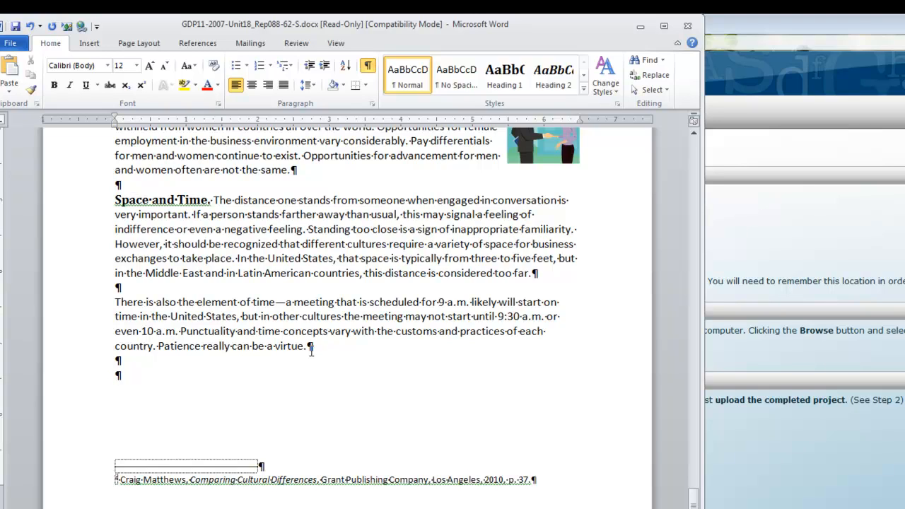
pyautogui.click(116, 375)
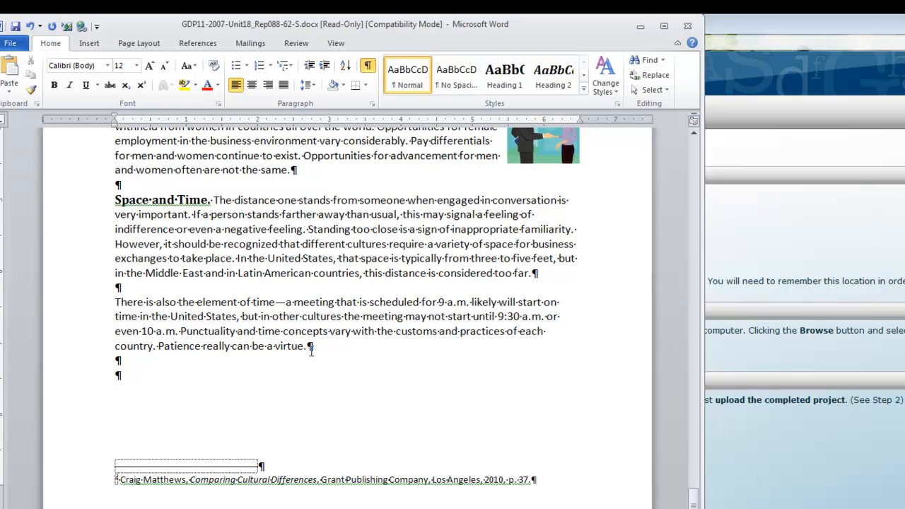
# - Scroll to page 7 and place the cursor after the closing code-of-ethics paragraph
pyautogui.scroll(-3)
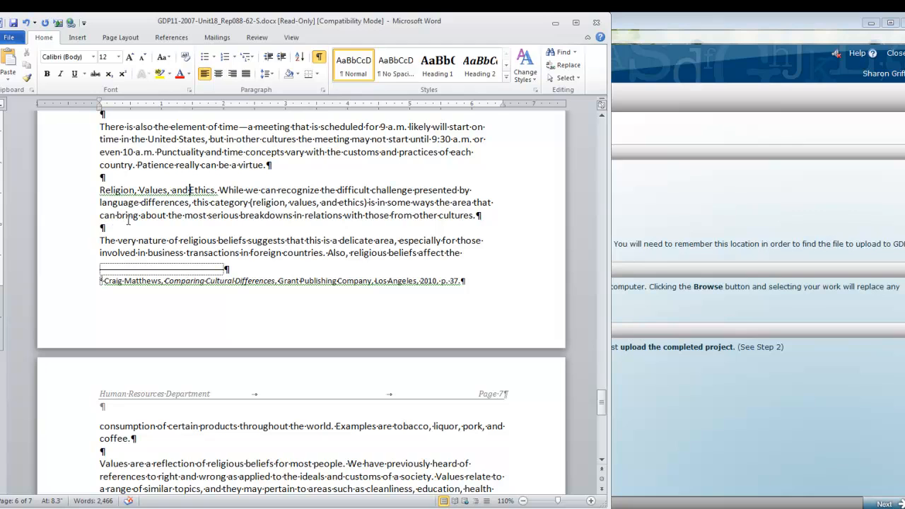
pyautogui.scroll(-3)
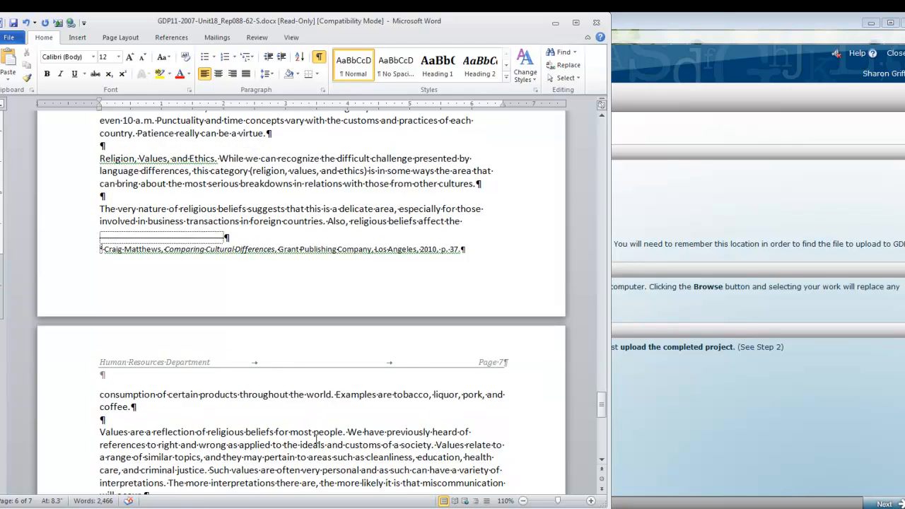
pyautogui.scroll(-3)
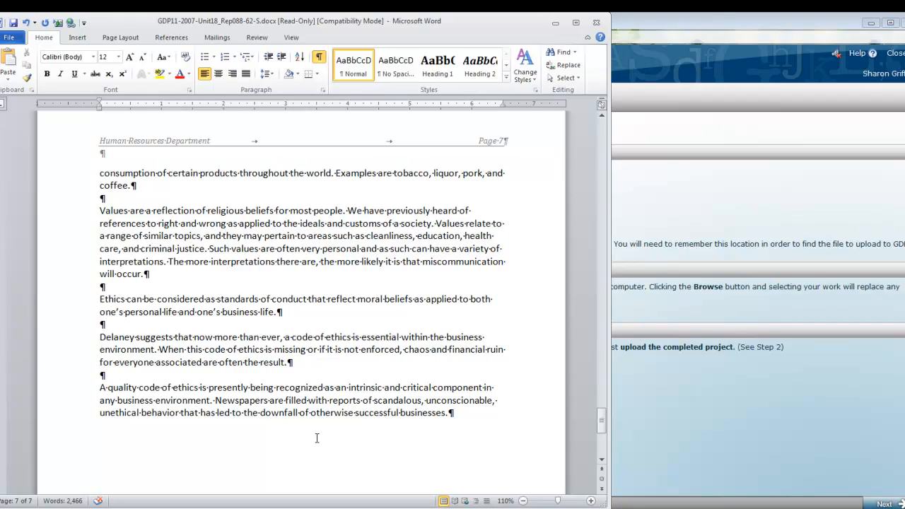
pyautogui.moveTo(379, 422)
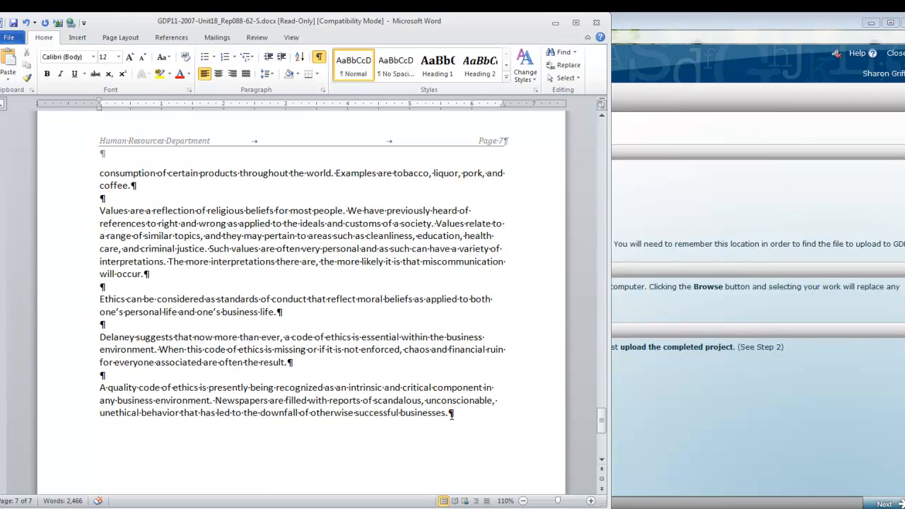
pyautogui.click(454, 413)
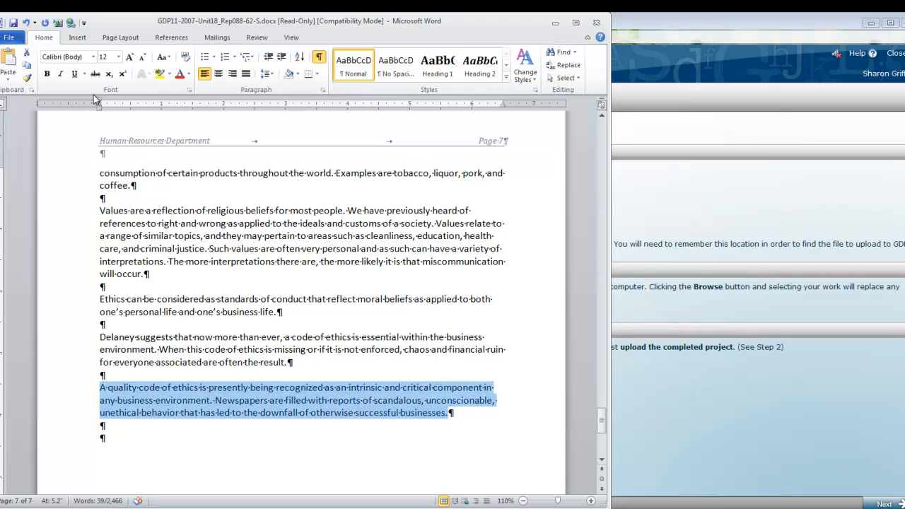
# - Set 0.5" left and right indents on the closing quotation in the Paragraph dialog
pyautogui.click(323, 90)
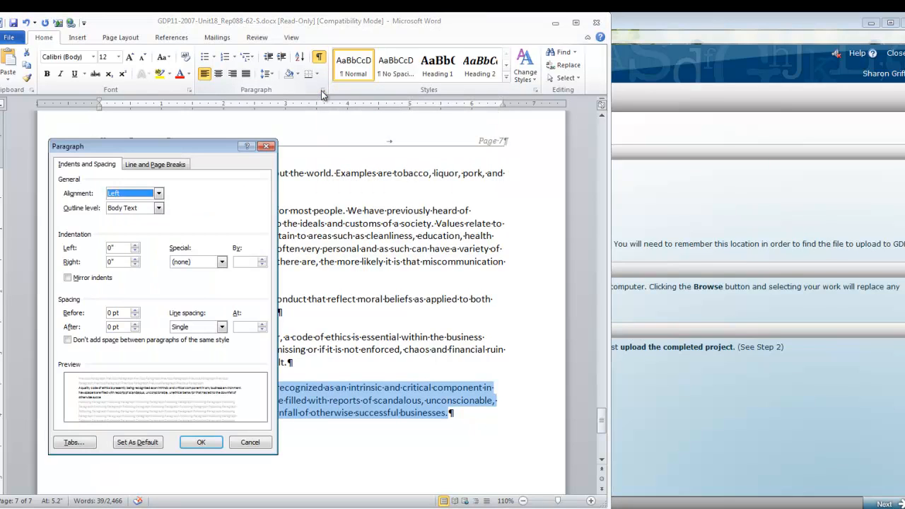
pyautogui.moveTo(57, 258)
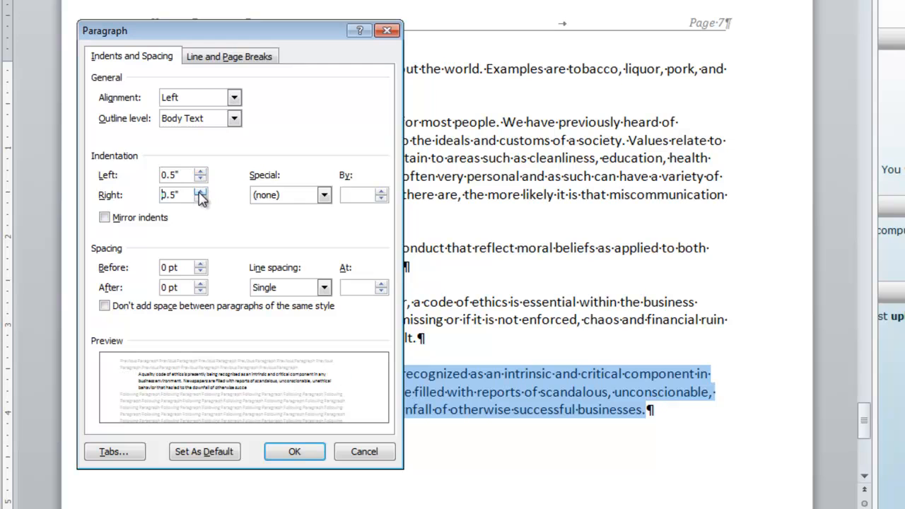
pyautogui.click(294, 451)
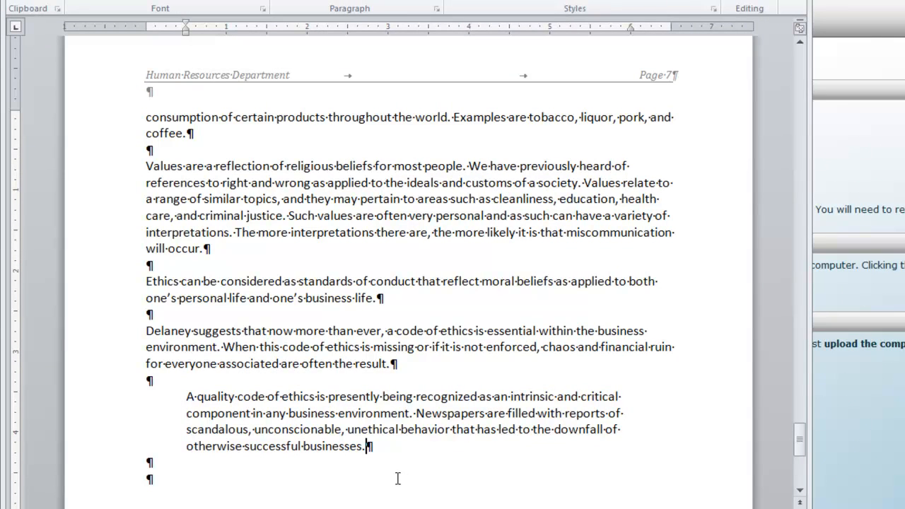
pyautogui.moveTo(395, 473)
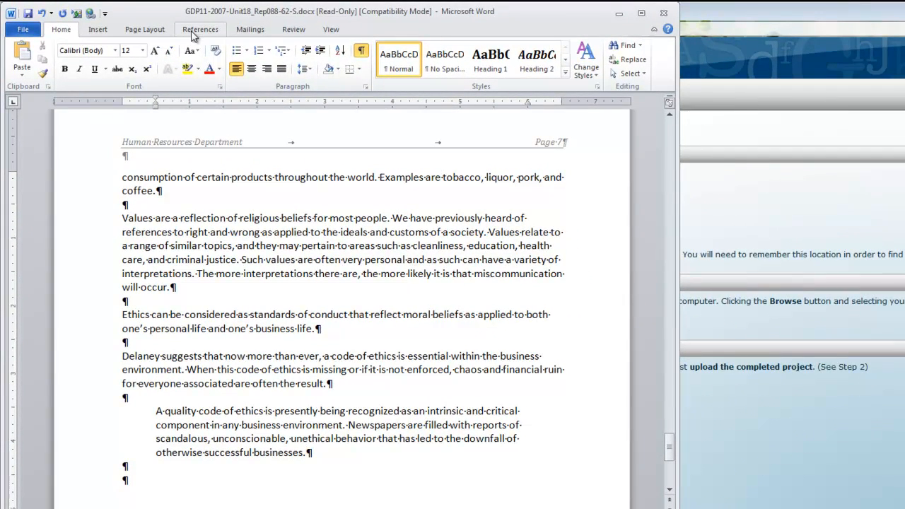
# - Footnote the quotation with Denise C. Delaney, Business Ethics and Workplace Compliance, p. 35
pyautogui.click(200, 29)
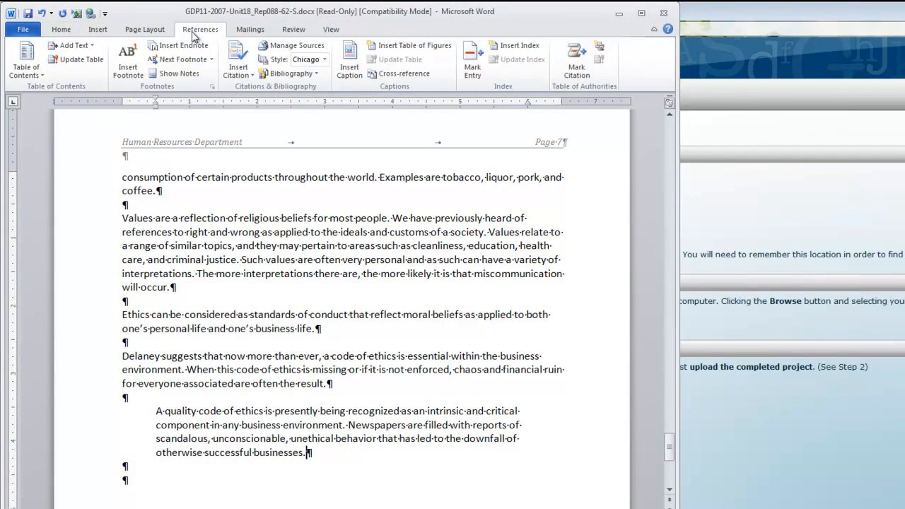
pyautogui.moveTo(127, 59)
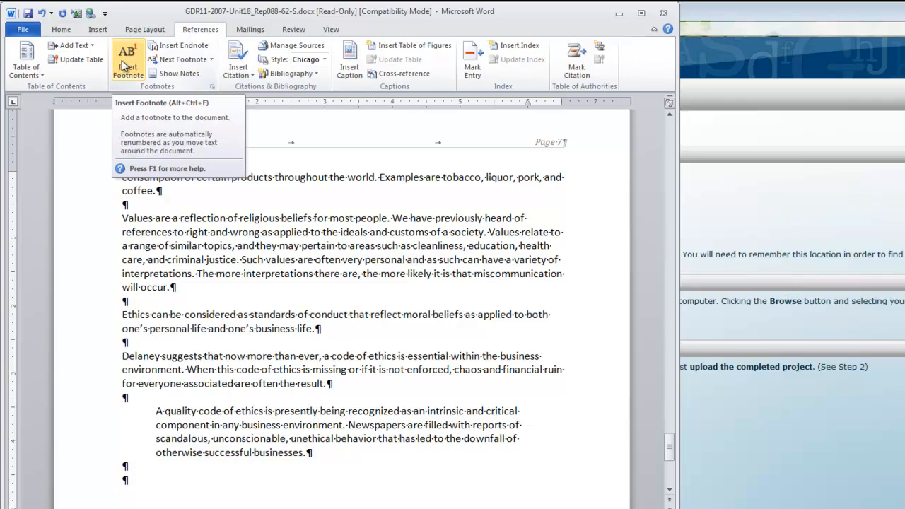
pyautogui.click(128, 59)
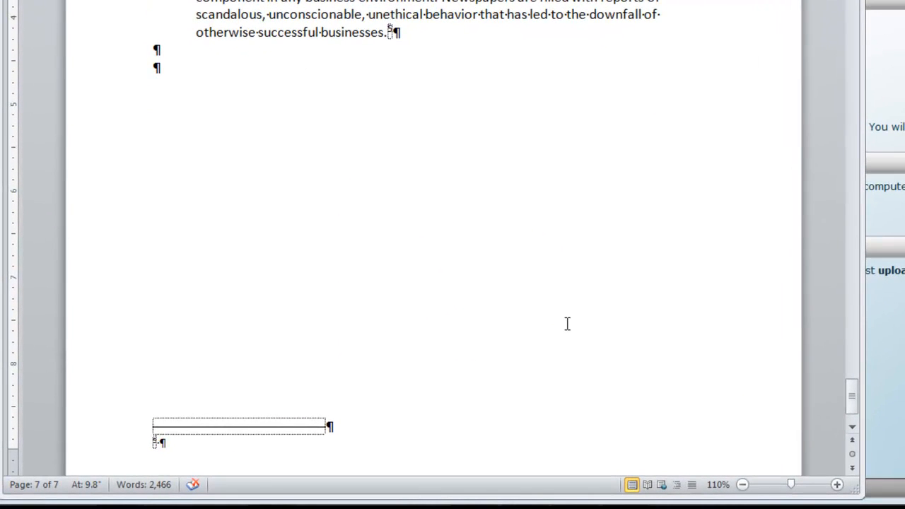
pyautogui.moveTo(573, 320)
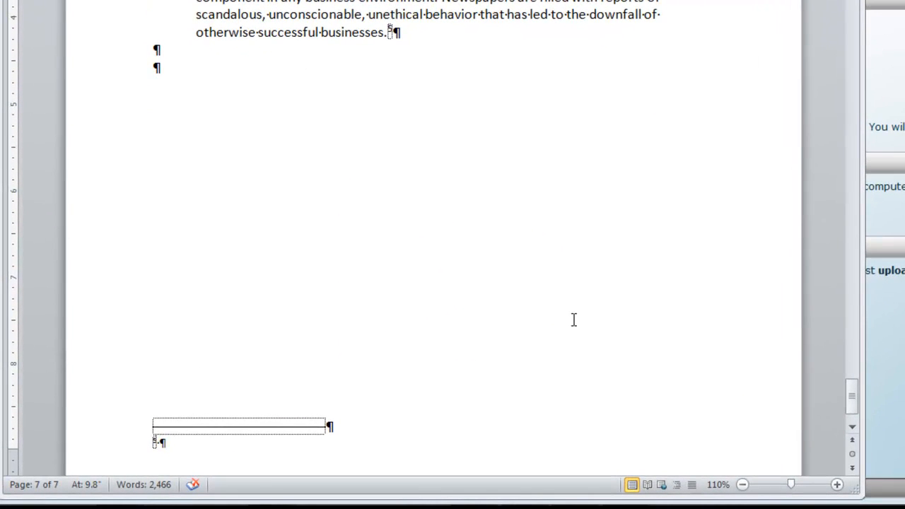
pyautogui.write('Denise C. Delaney, Business Ethics and Workplace Compliance, Empire Publishing Company, San Francisco, 2009, p. 35.')
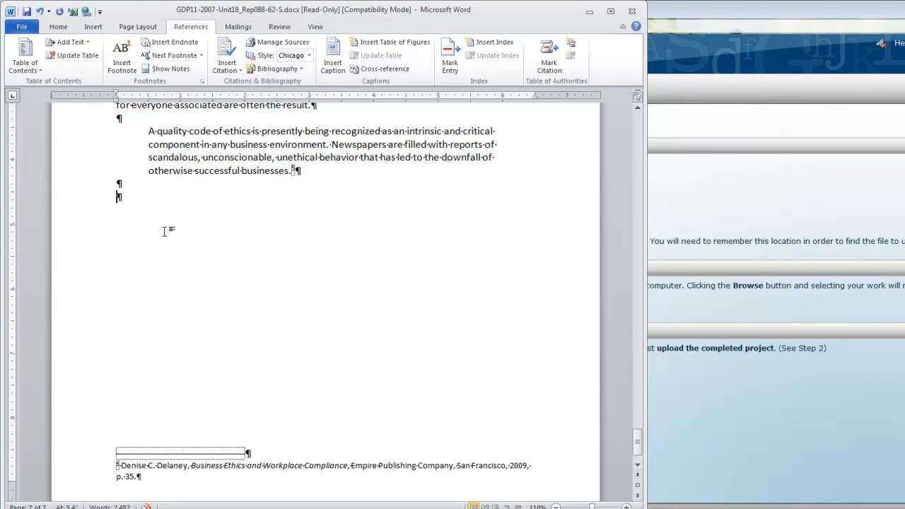
pyautogui.moveTo(154, 225)
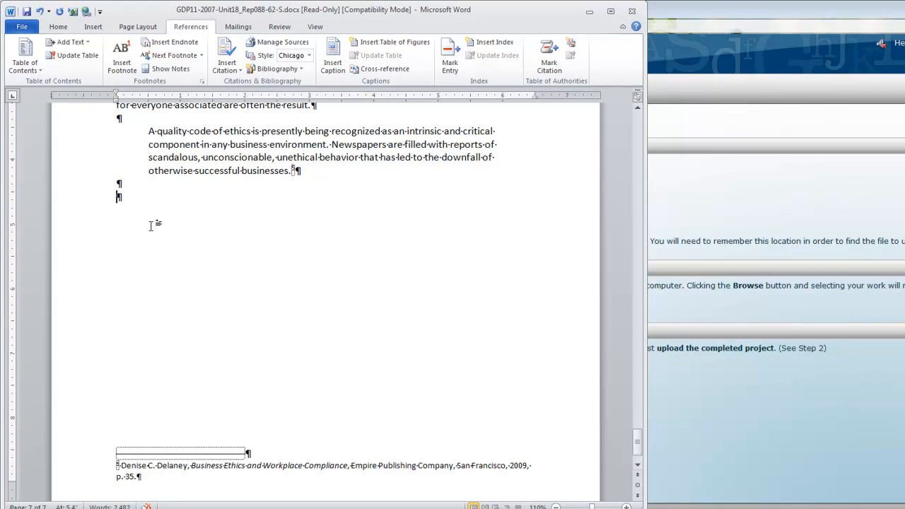
pyautogui.moveTo(129, 224)
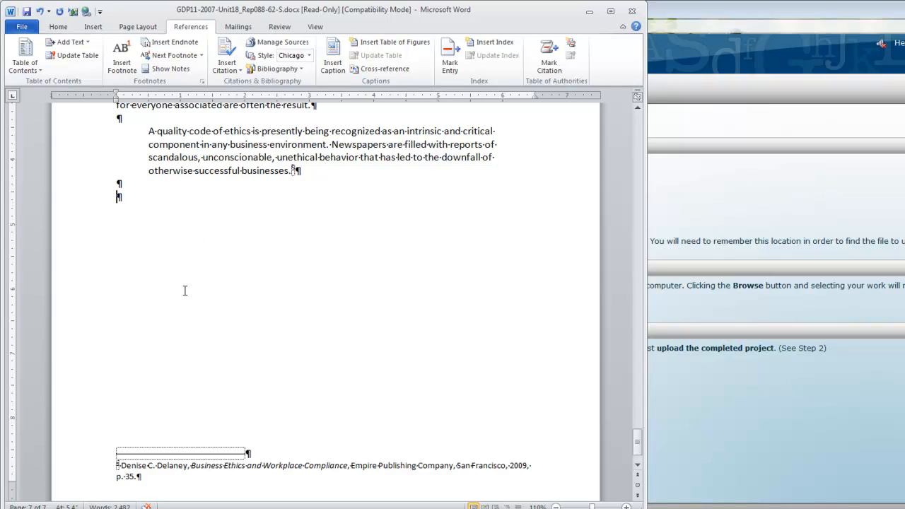
# - Type the TENTATIVE SEMINAR SCHEDULE heading and paste the three-day seminars paragraph below it
pyautogui.write('TENTATIVE SEMINAR SCHEDULE')
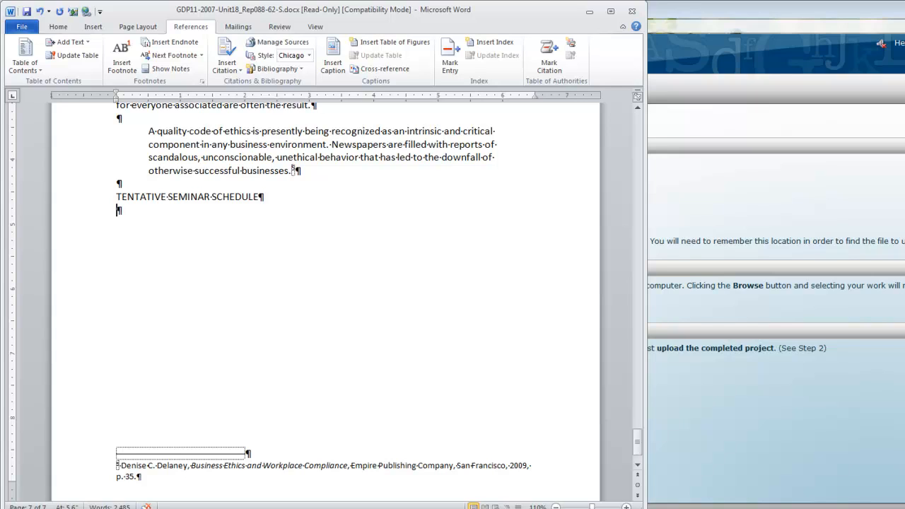
pyautogui.press('ctrl+v')
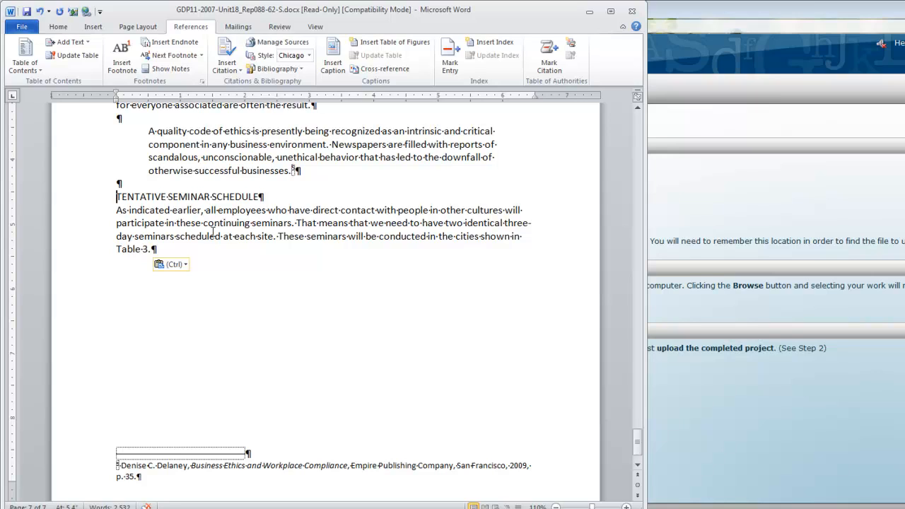
pyautogui.moveTo(234, 221)
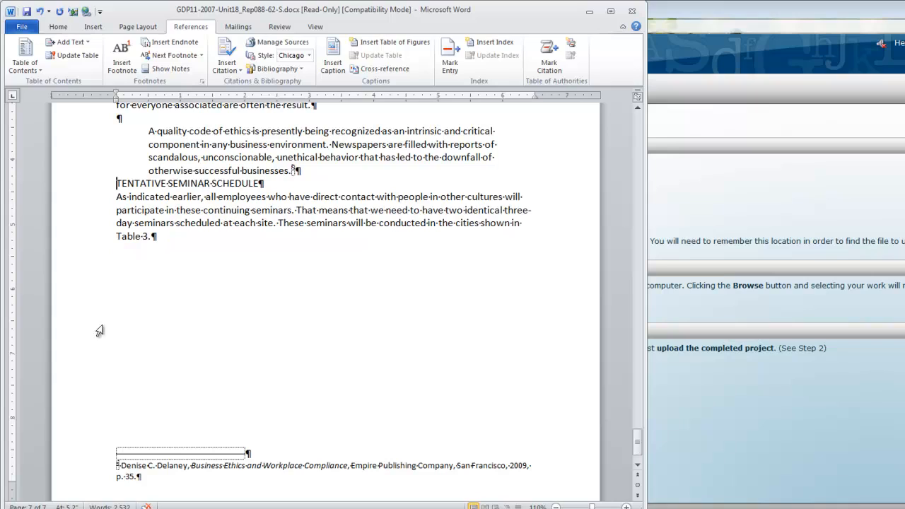
pyautogui.moveTo(98, 353)
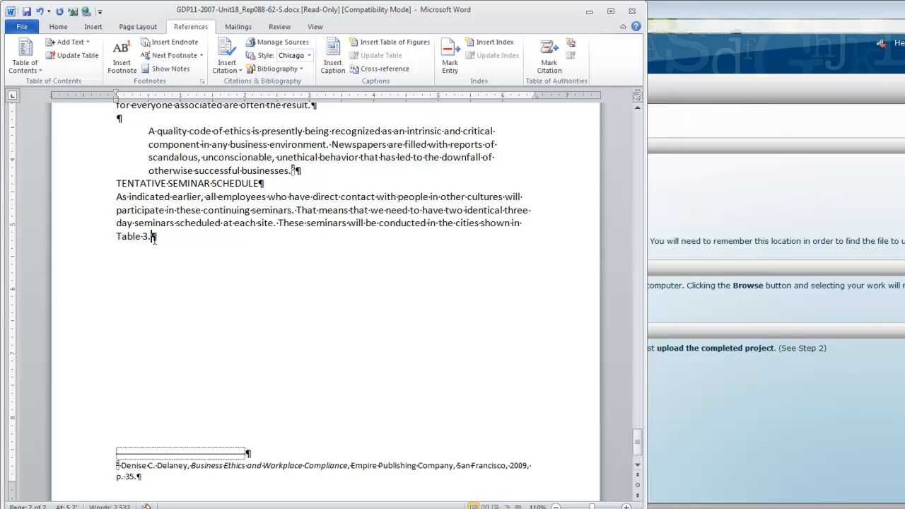
pyautogui.moveTo(196, 247)
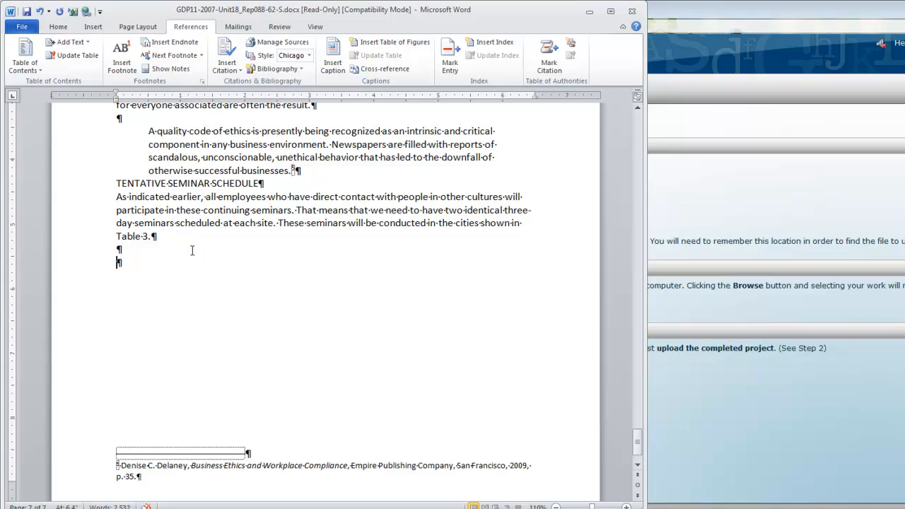
# - Insert GDP11-2007-Unit18_Tab089-46.docx from 119-GDP11e-Docs below the Table 3 sentence
pyautogui.click(118, 262)
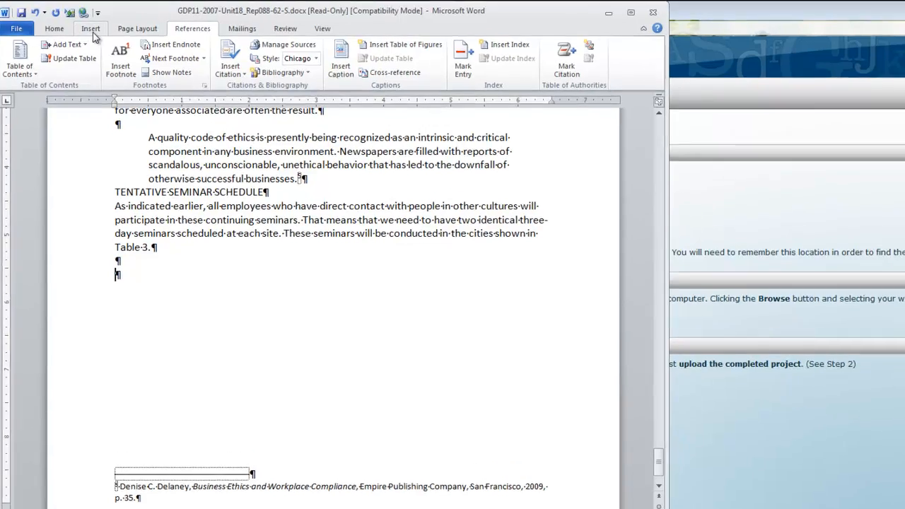
pyautogui.click(90, 28)
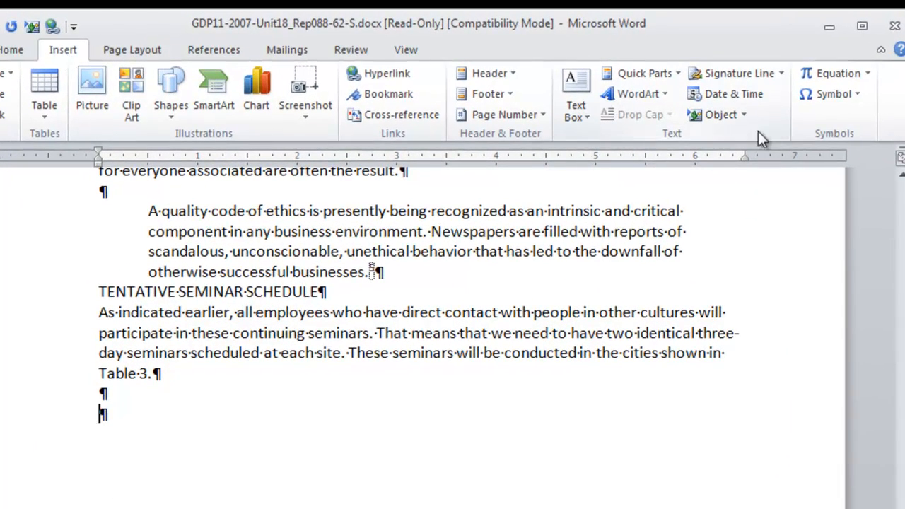
pyautogui.click(742, 114)
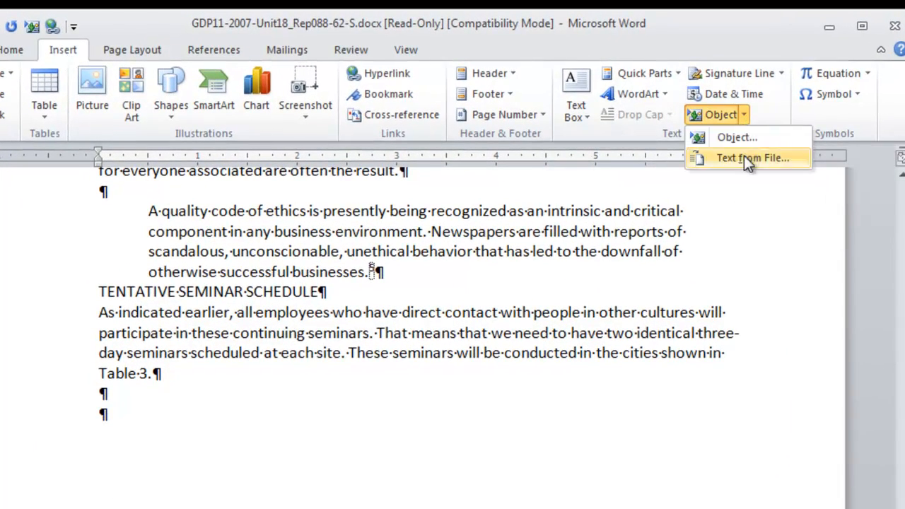
pyautogui.click(752, 158)
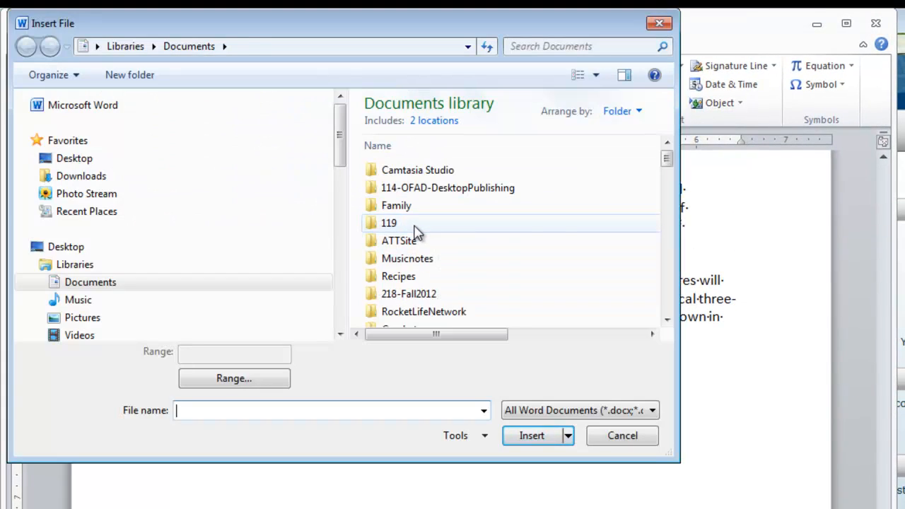
pyautogui.doubleClick(388, 223)
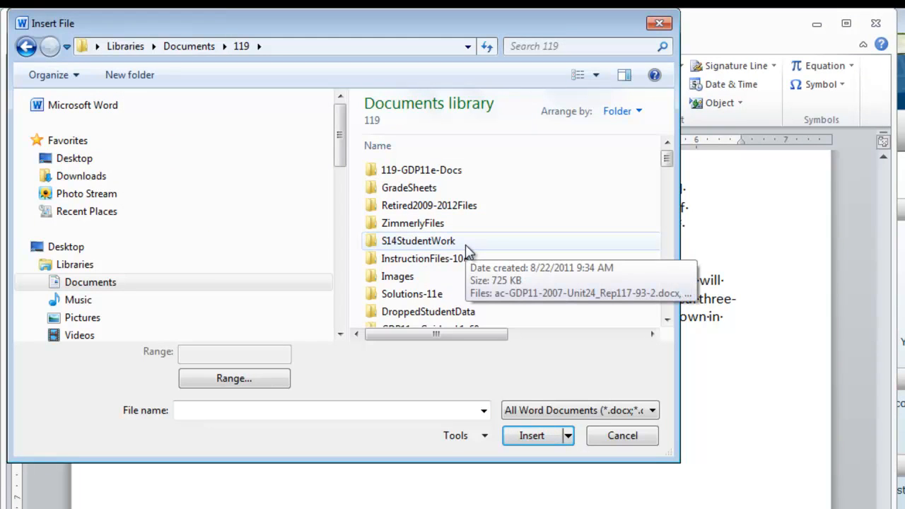
pyautogui.moveTo(459, 244)
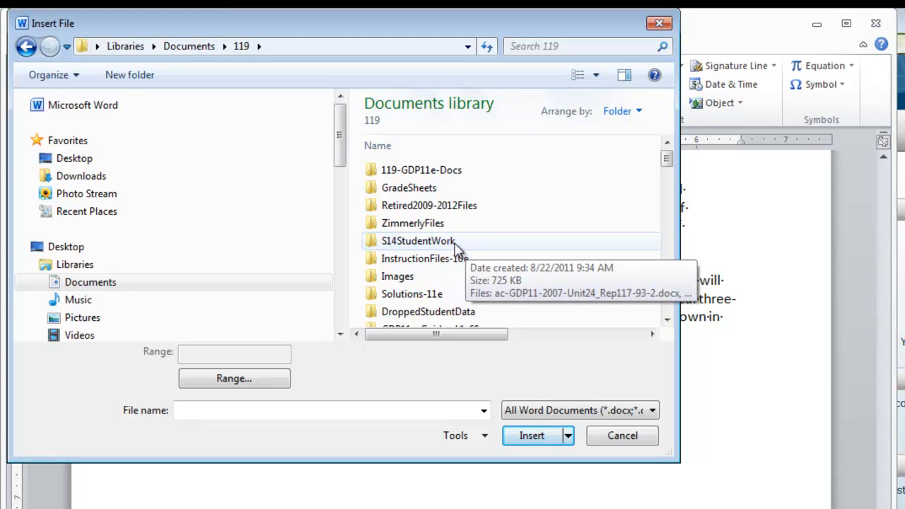
pyautogui.doubleClick(420, 170)
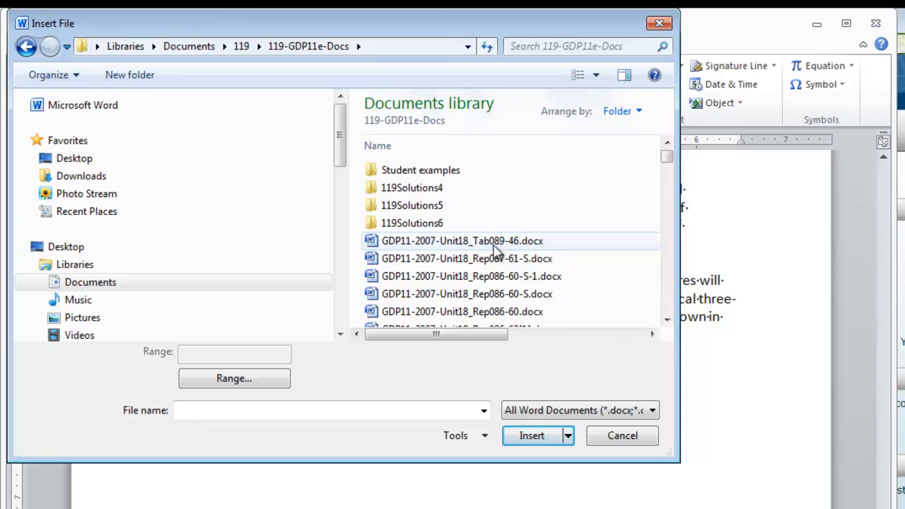
pyautogui.click(463, 240)
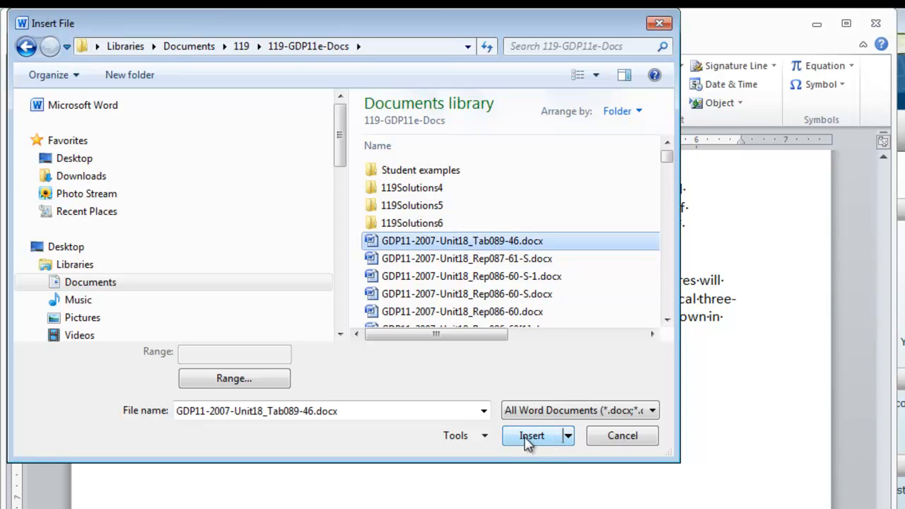
pyautogui.click(531, 435)
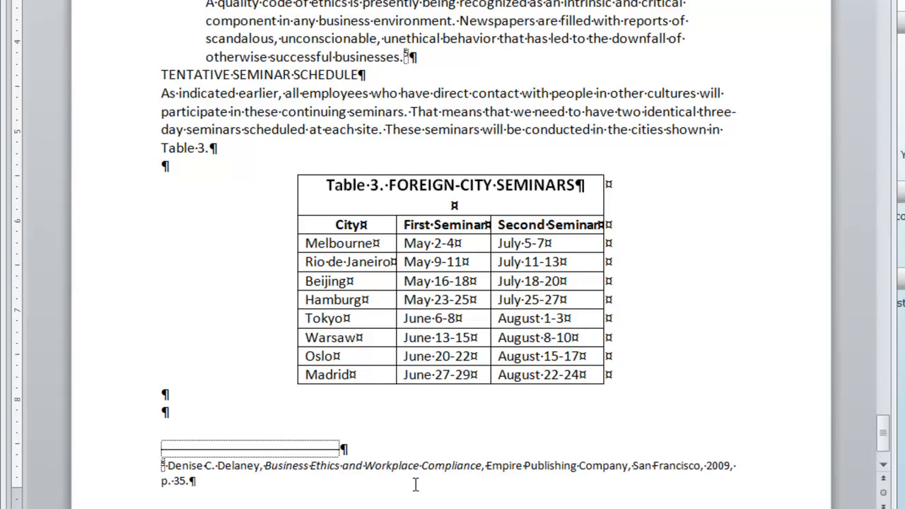
# - Scroll down past the Table 3 seminars table to the Marketing Department paragraph
pyautogui.scroll(-3)
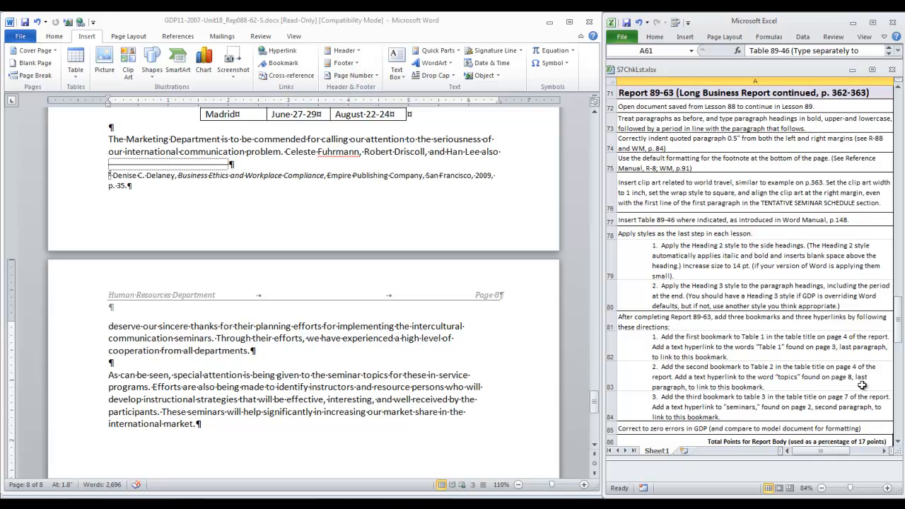
pyautogui.moveTo(756, 145)
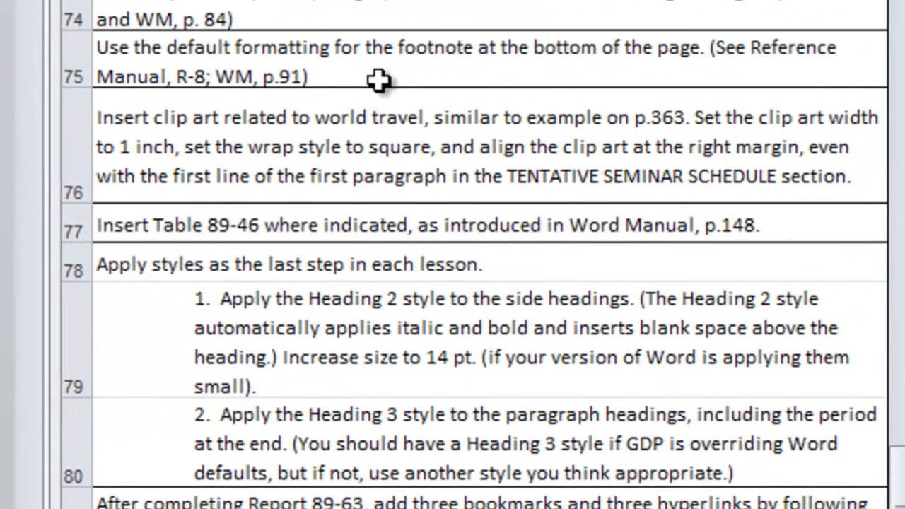
pyautogui.moveTo(359, 173)
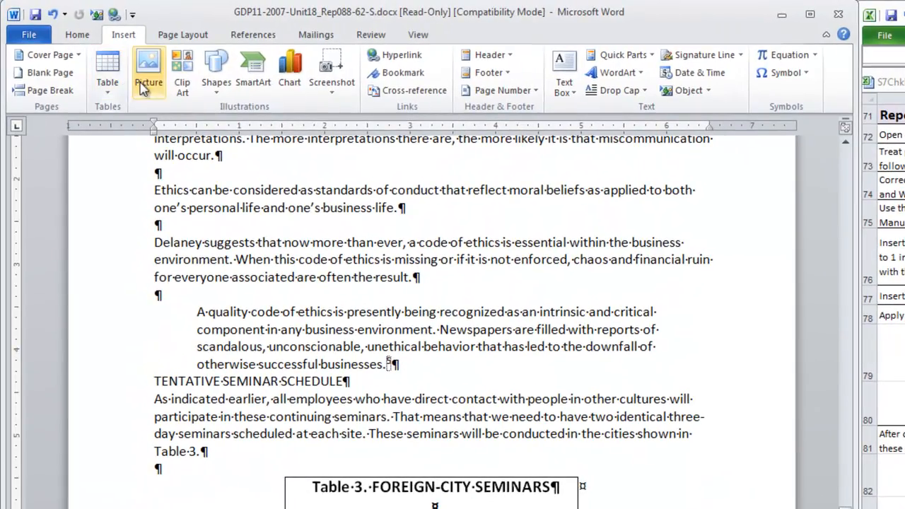
# - Search Clip Art for world travel and insert the airplane-and-globe image
pyautogui.click(182, 71)
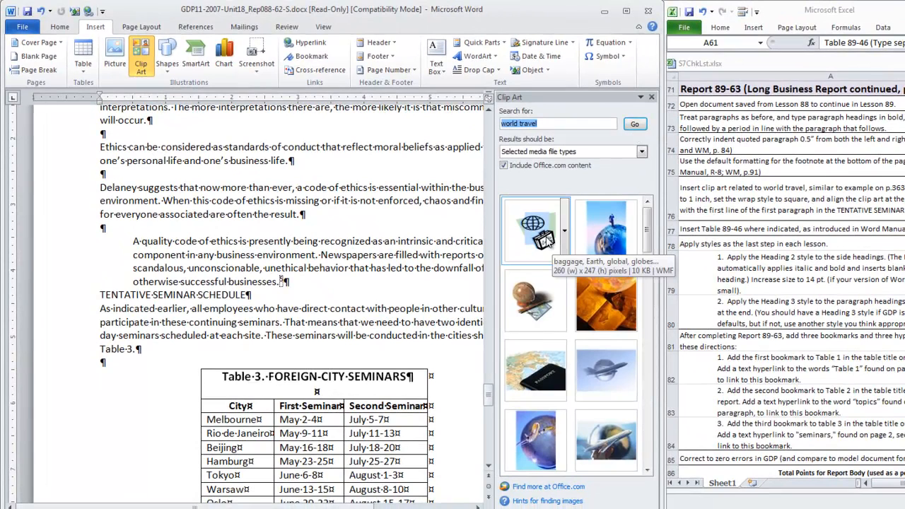
pyautogui.moveTo(551, 244)
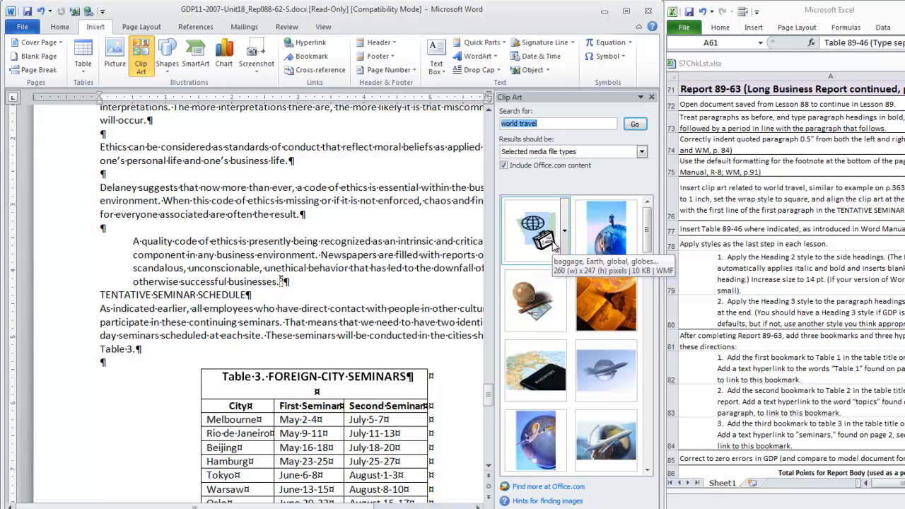
pyautogui.moveTo(631, 499)
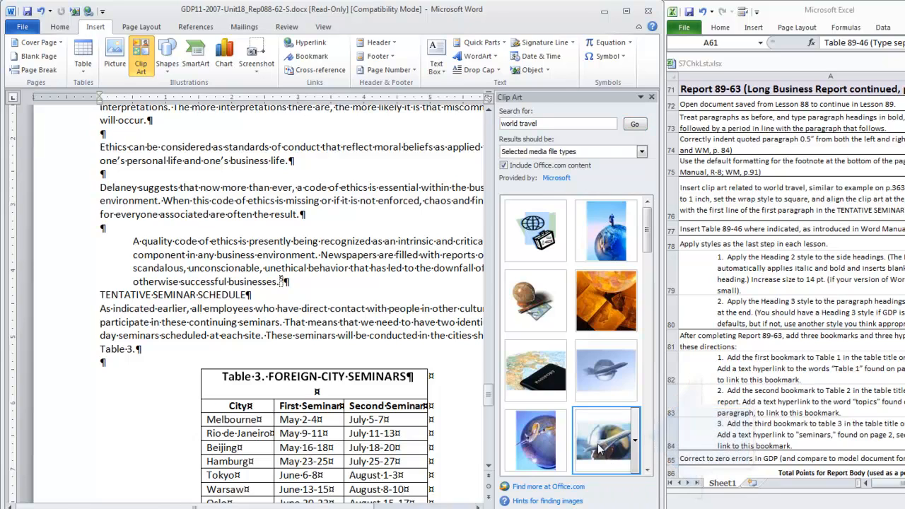
pyautogui.click(606, 440)
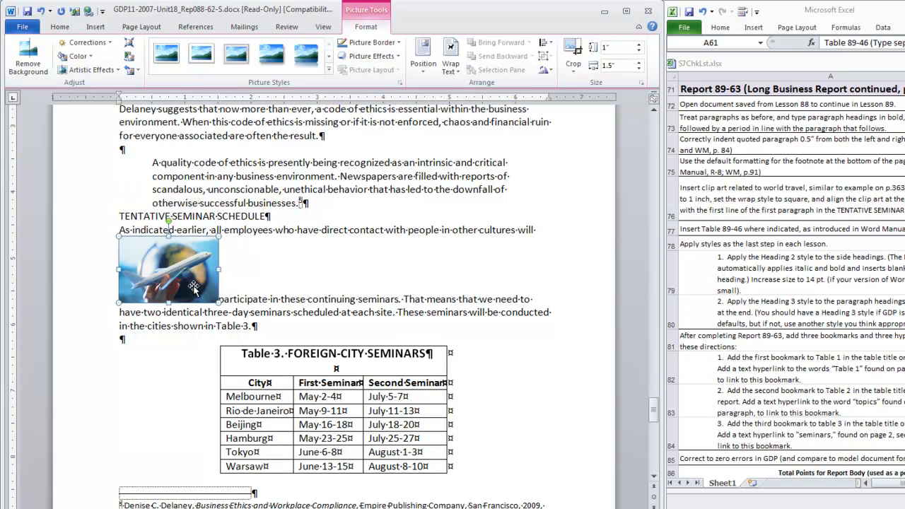
pyautogui.moveTo(185, 287)
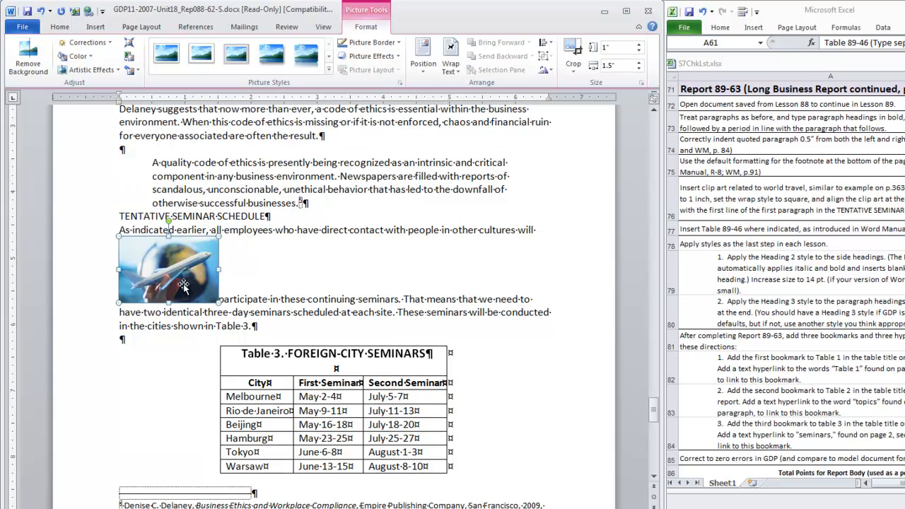
# - Give the airplane-and-globe picture Square wrapping and drag it to the right margin
pyautogui.rightClick(183, 287)
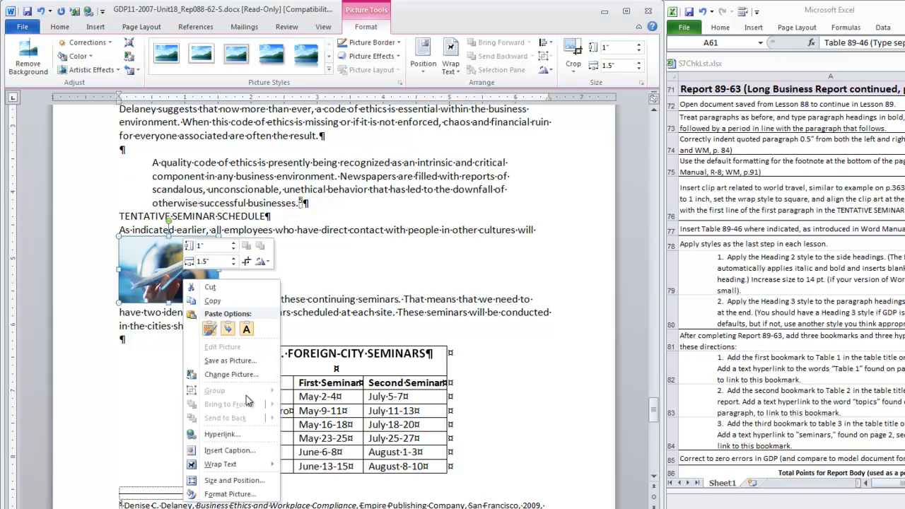
pyautogui.click(220, 464)
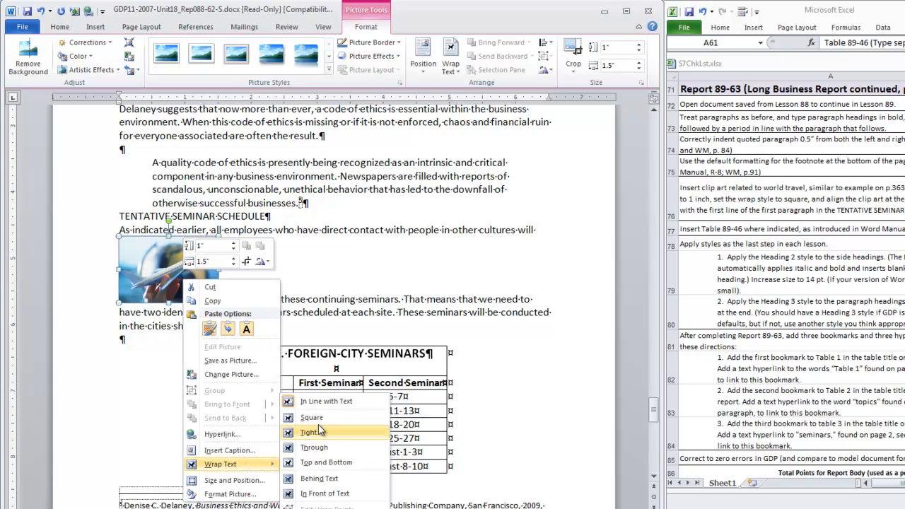
pyautogui.click(310, 432)
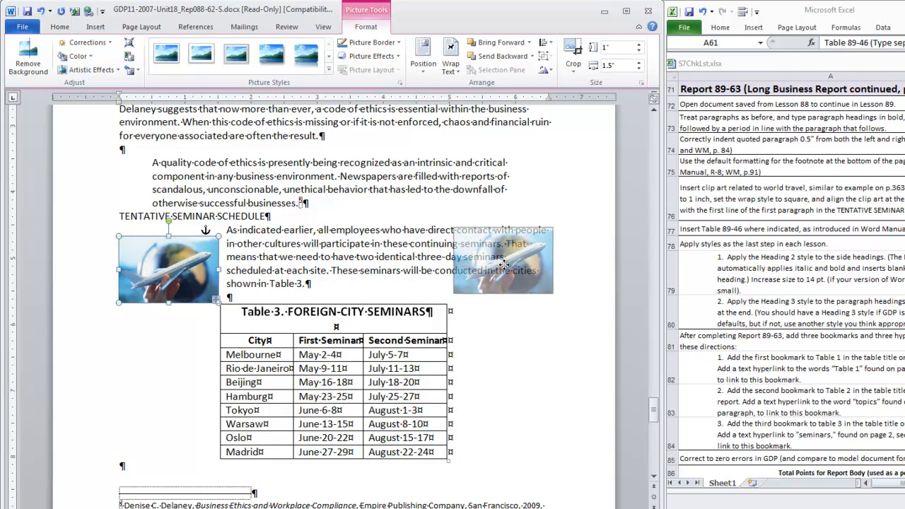
pyautogui.moveTo(168, 269); pyautogui.dragTo(503, 258)
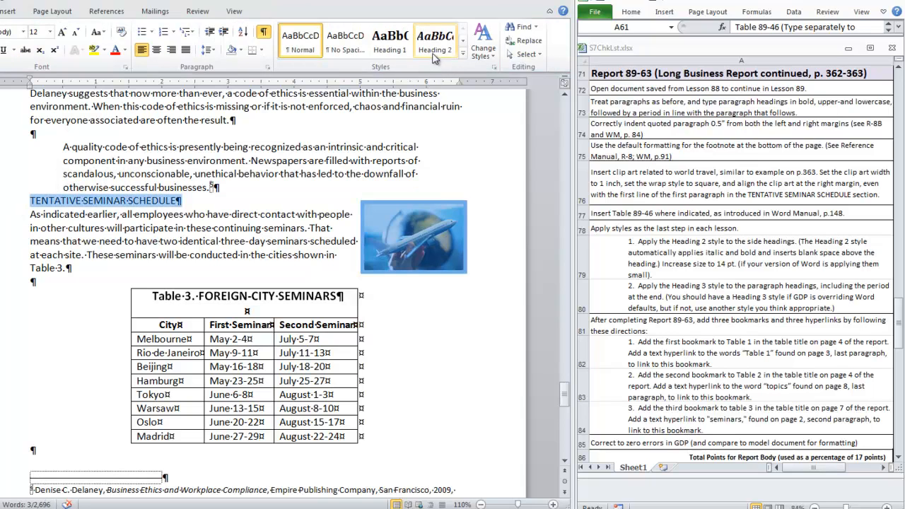
# - Apply Heading 2 to TENTATIVE SEMINAR SCHEDULE and Heading 3 to 'Religion, Values, and Ethics.'
pyautogui.click(435, 40)
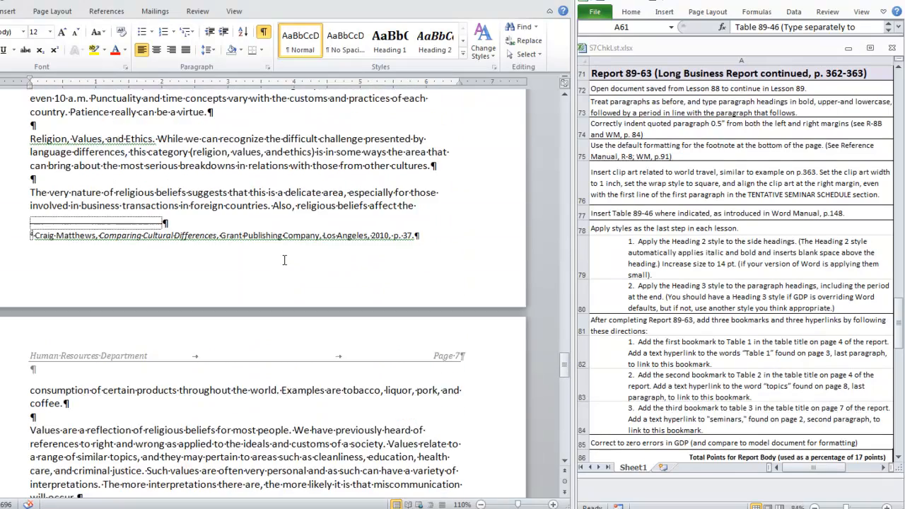
pyautogui.scroll(3)
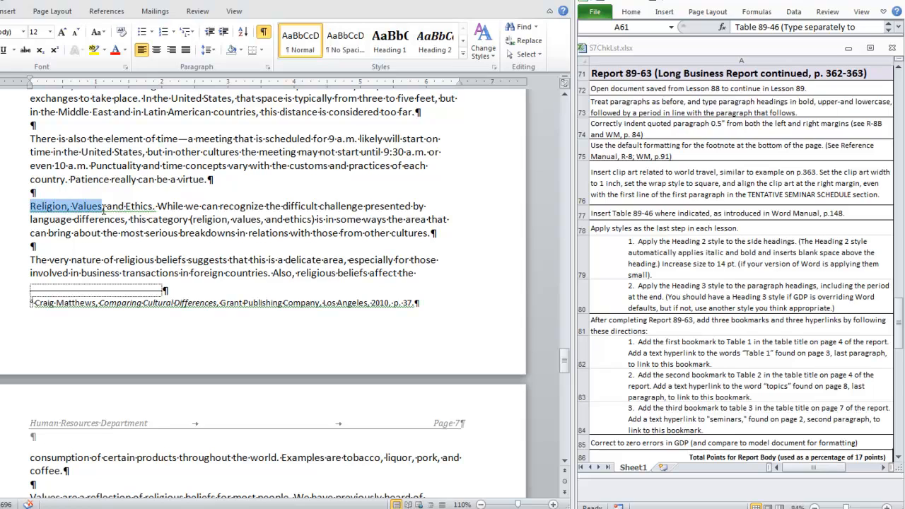
pyautogui.moveTo(102, 206); pyautogui.dragTo(154, 205)
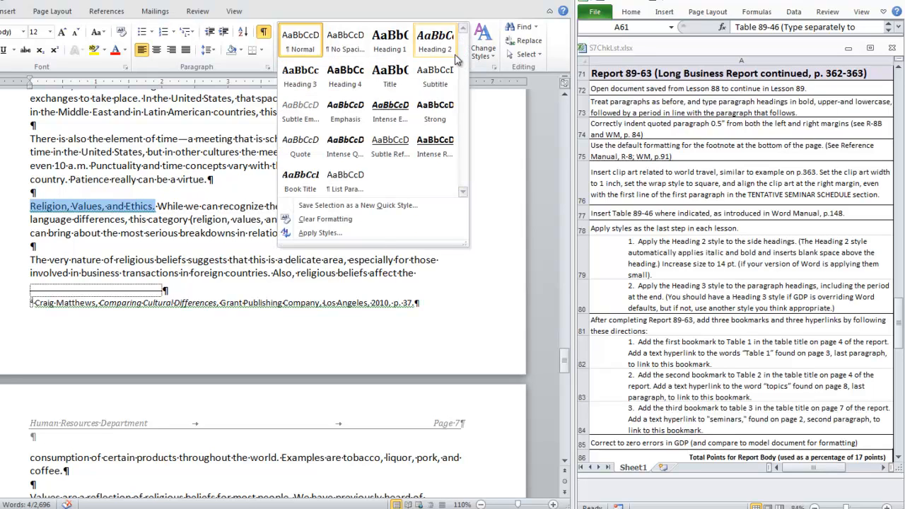
pyautogui.click(300, 74)
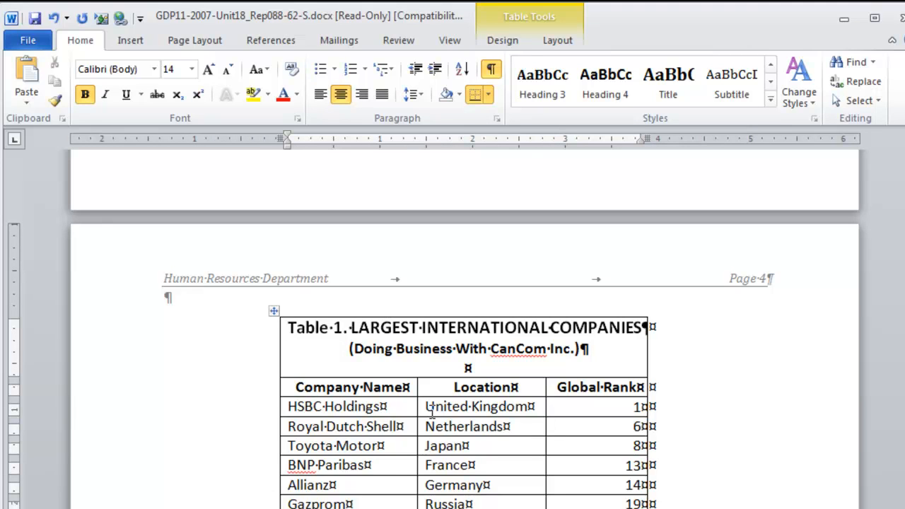
pyautogui.moveTo(296, 399)
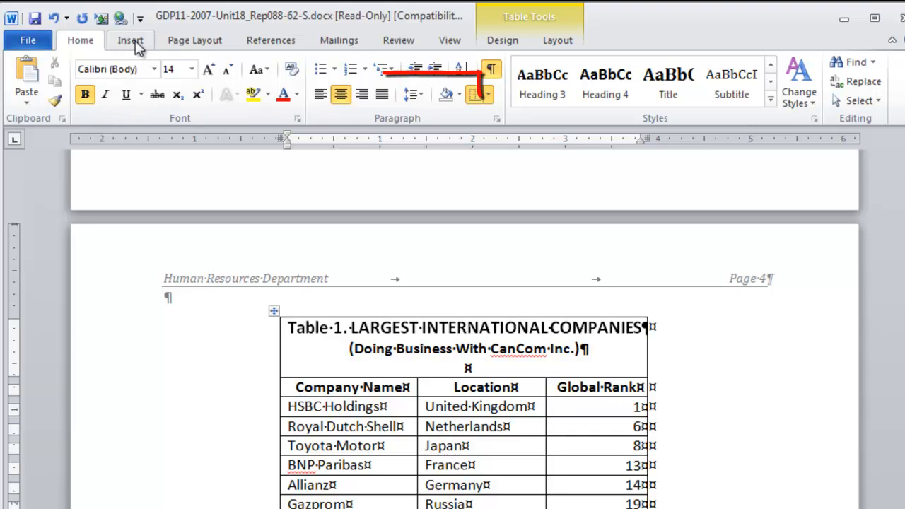
# - Bookmark the first two table titles as Table1 and Table2
pyautogui.click(129, 39)
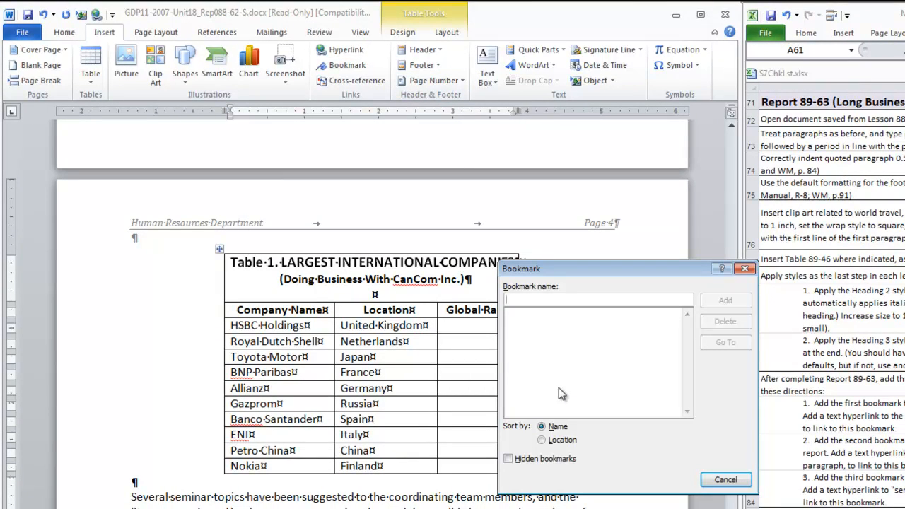
pyautogui.click(597, 299)
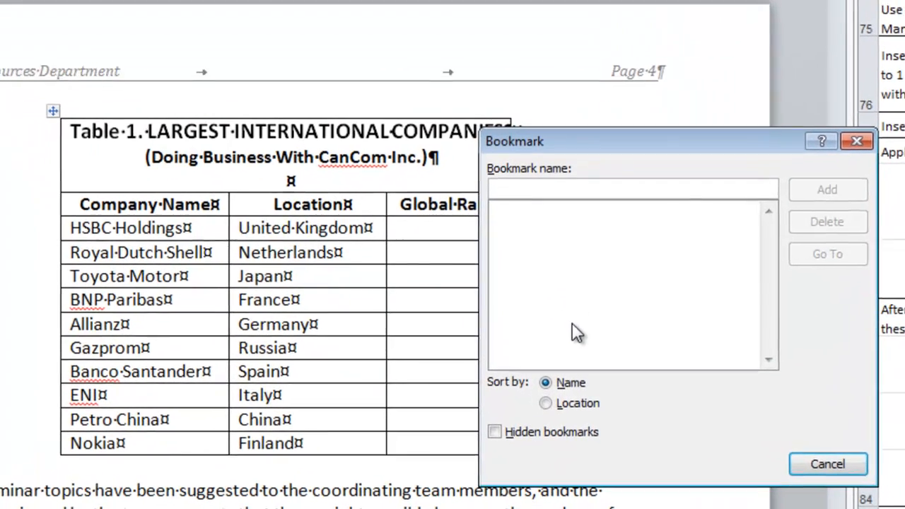
pyautogui.write('Table 1')
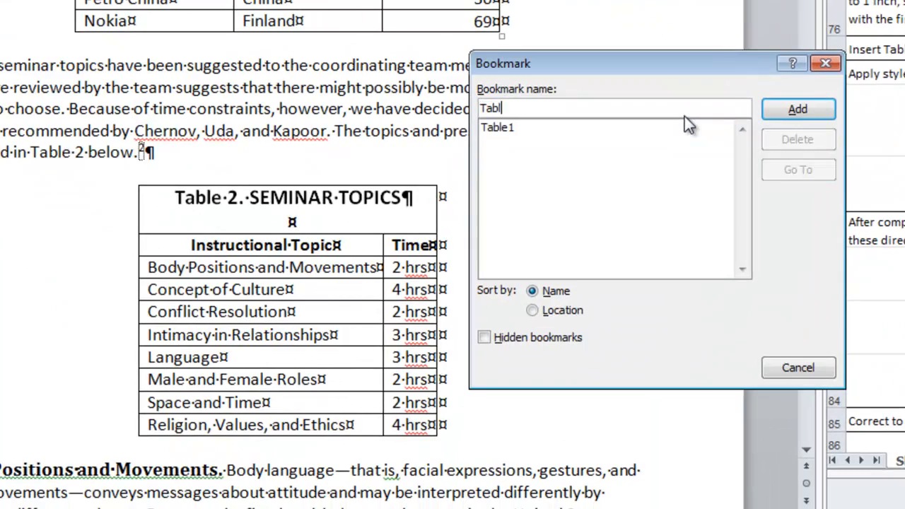
pyautogui.write('e2')
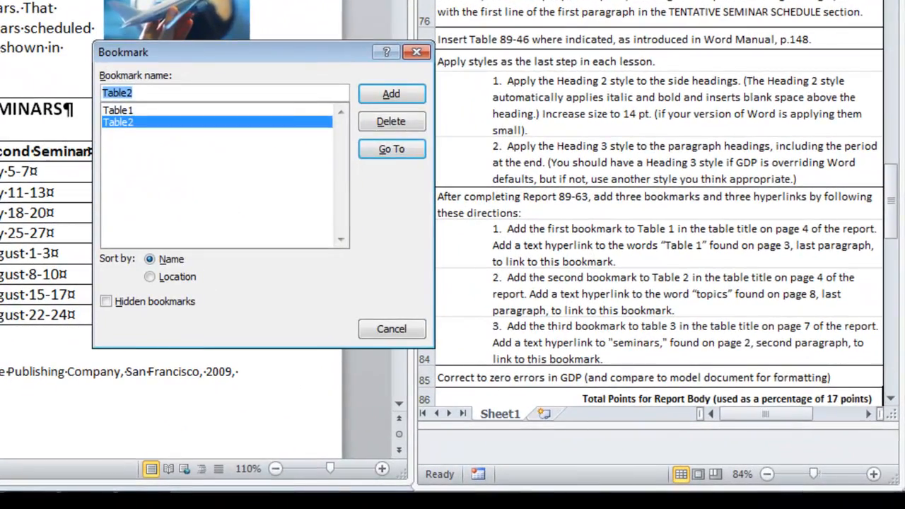
pyautogui.click(391, 94)
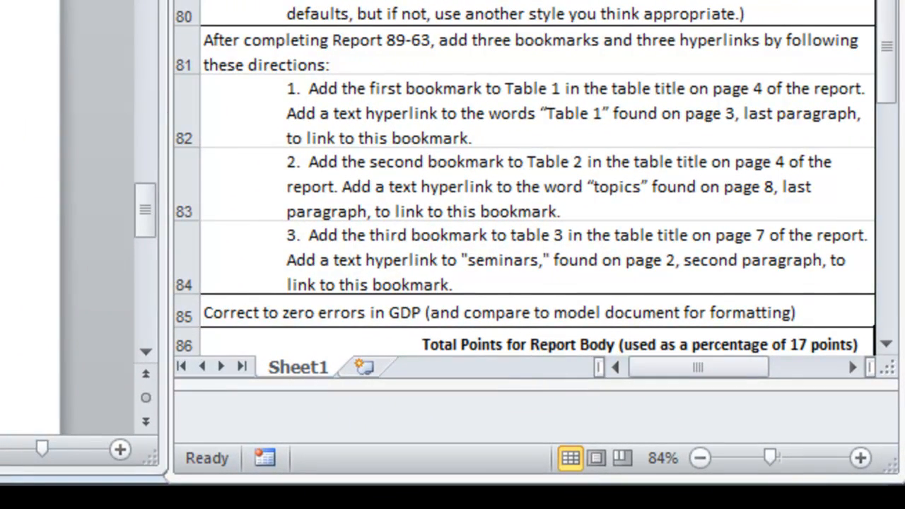
pyautogui.moveTo(693, 156)
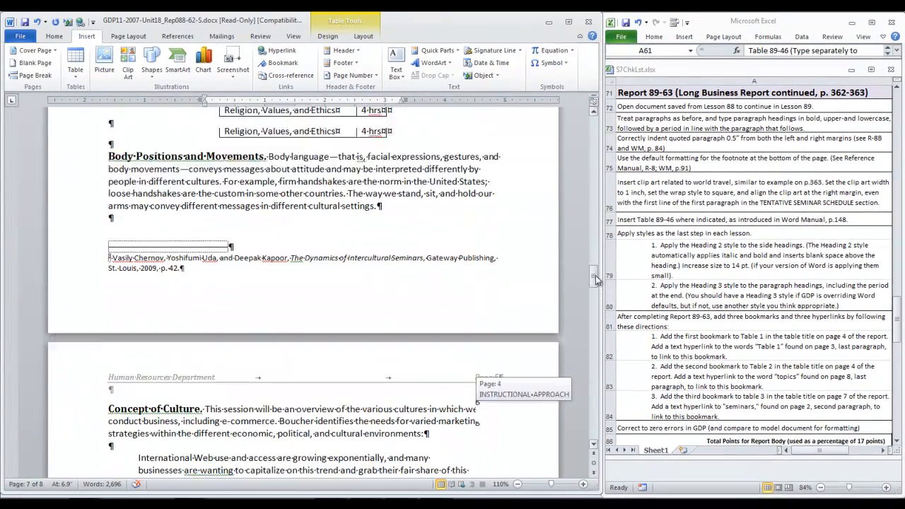
# - Select 'Table 1' on page 3 and start a hyperlink to a place in this document
pyautogui.scroll(3)
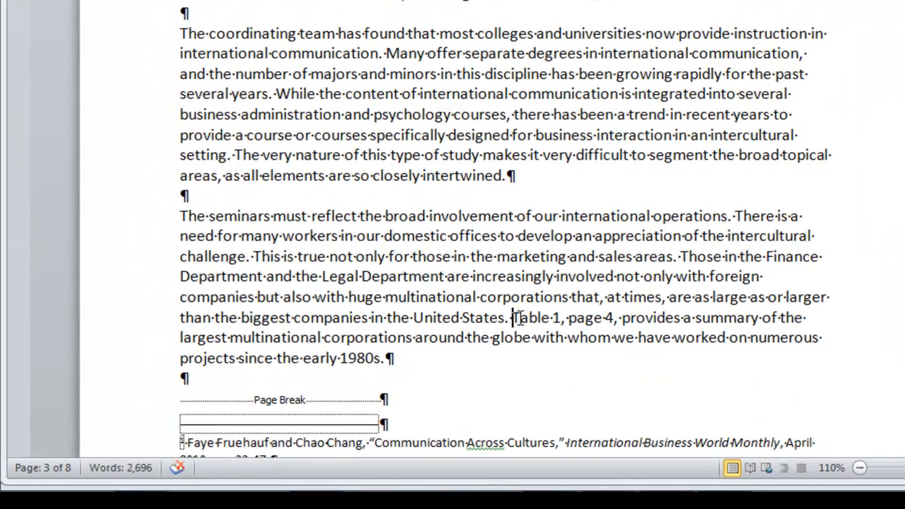
pyautogui.doubleClick(533, 317)
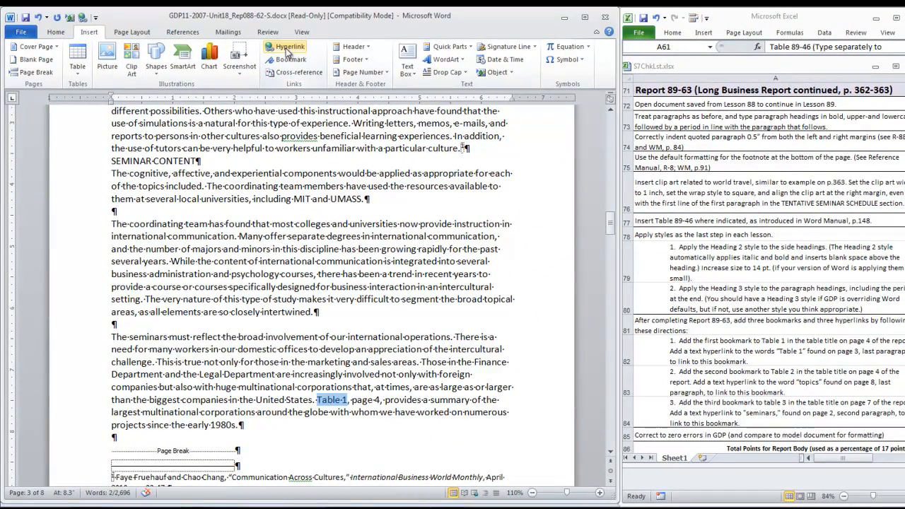
pyautogui.moveTo(285, 46)
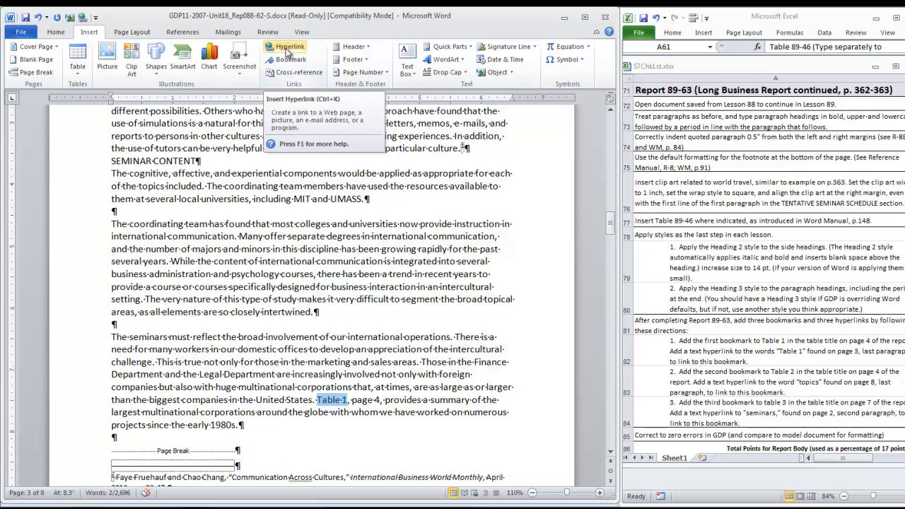
pyautogui.click(286, 51)
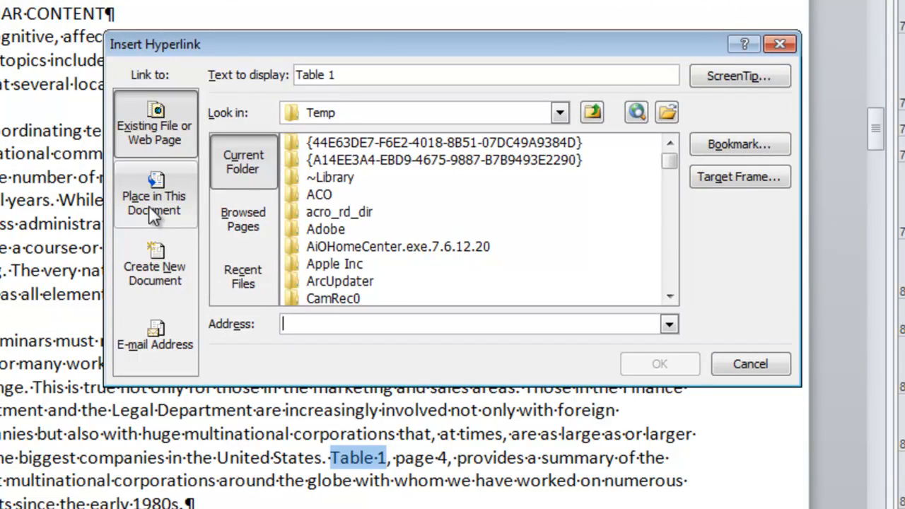
pyautogui.click(154, 196)
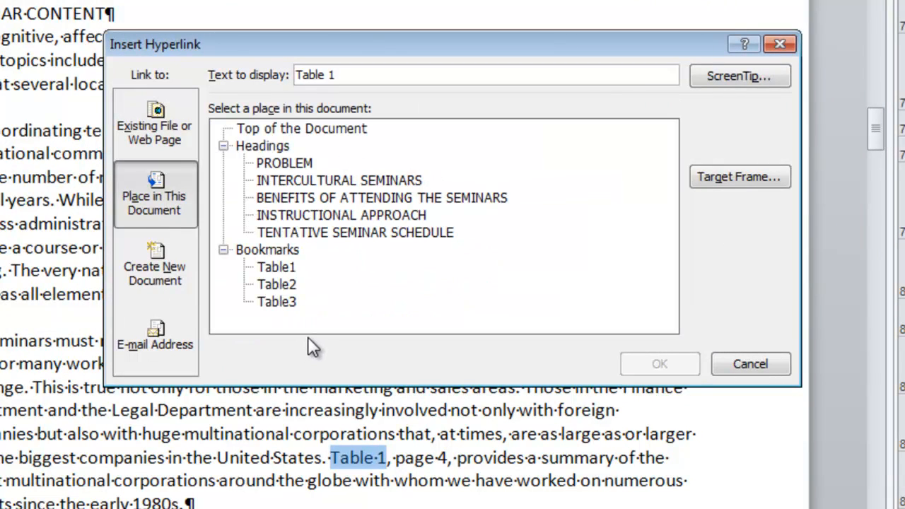
pyautogui.moveTo(275, 284)
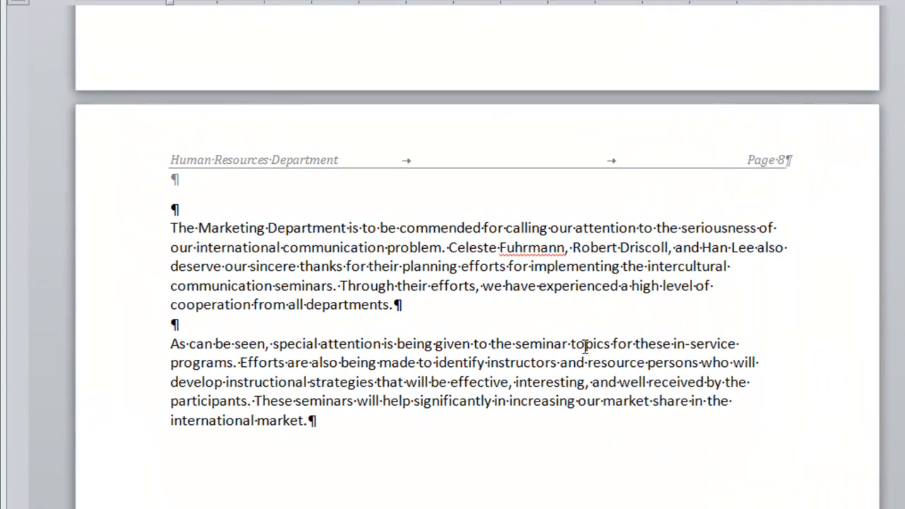
# - Select 'topics' on page 8 and hyperlink it to the Table2 bookmark
pyautogui.doubleClick(590, 344)
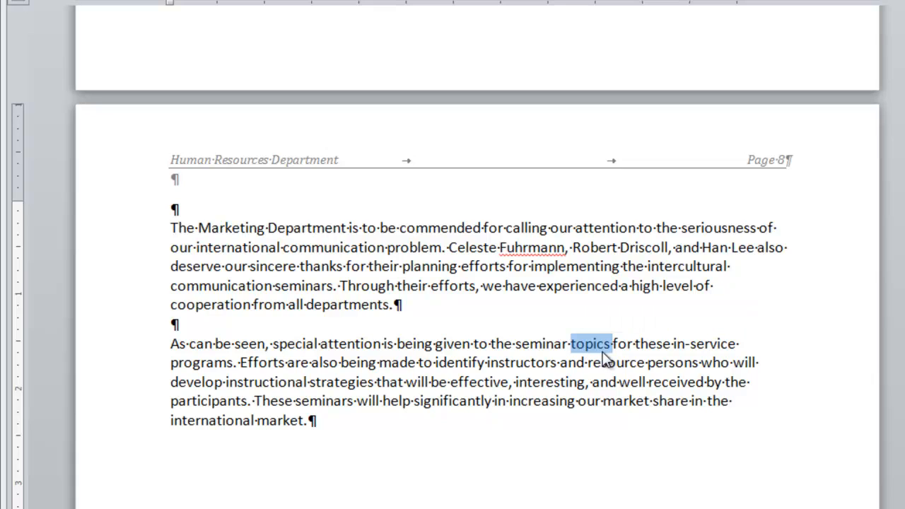
pyautogui.moveTo(609, 356)
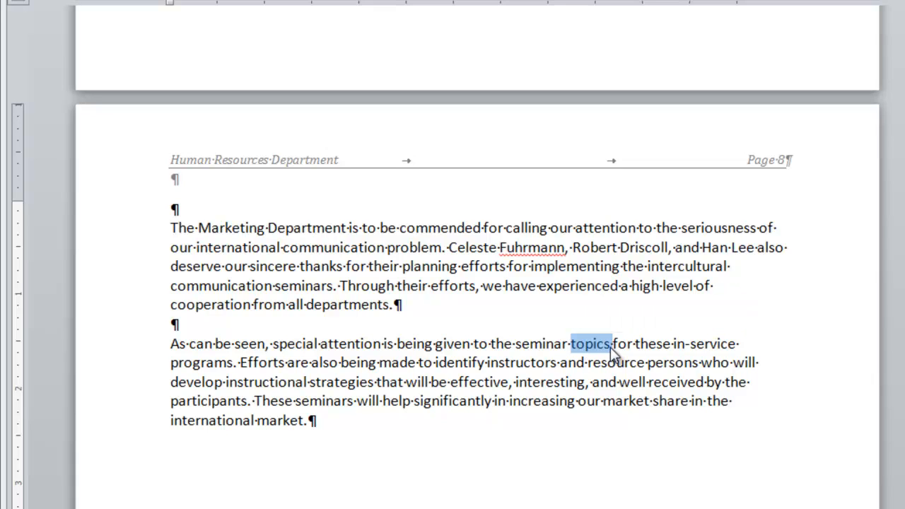
pyautogui.click(562, 343)
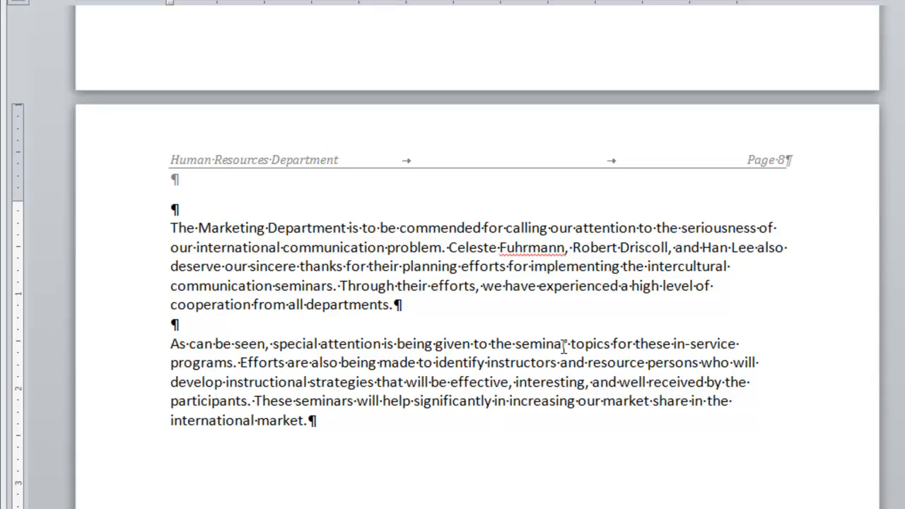
pyautogui.doubleClick(589, 344)
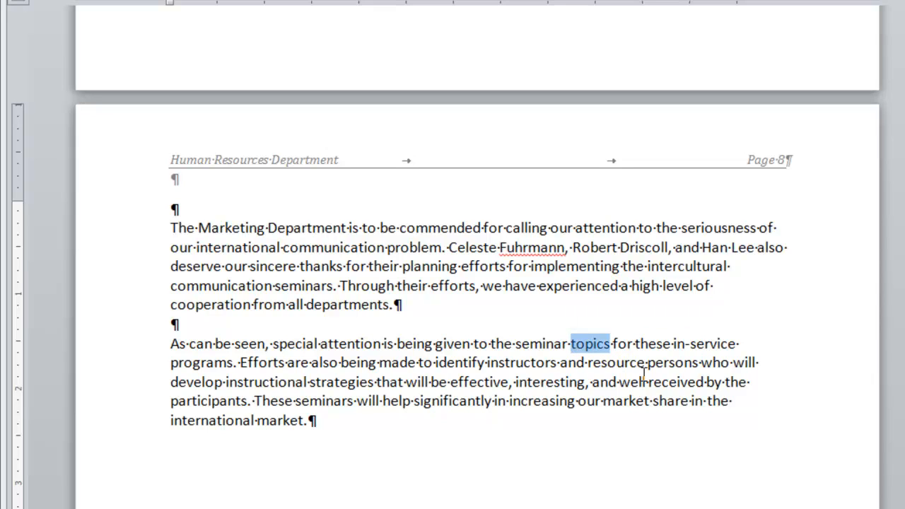
pyautogui.moveTo(616, 449)
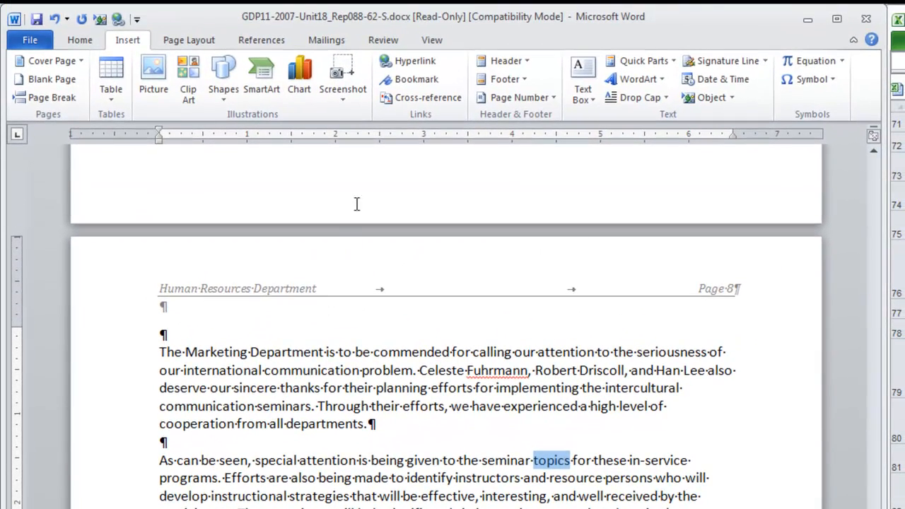
pyautogui.click(414, 40)
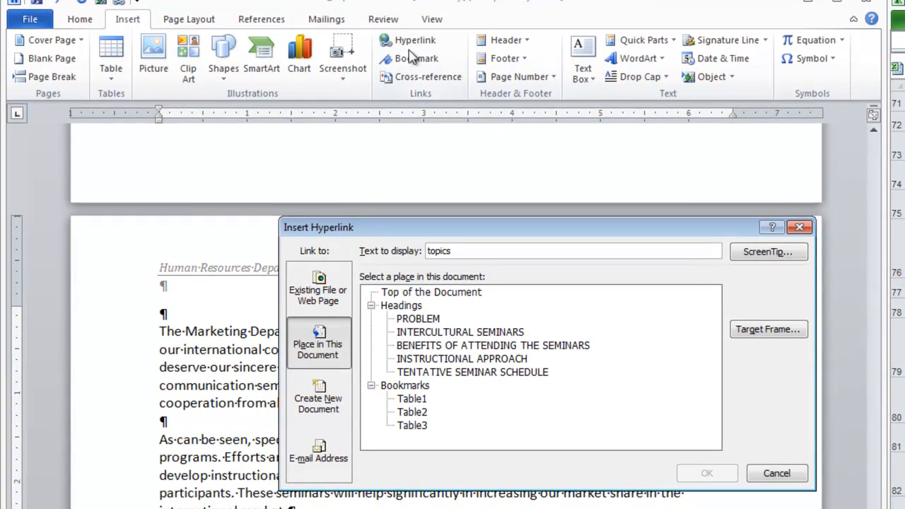
pyautogui.moveTo(318, 349)
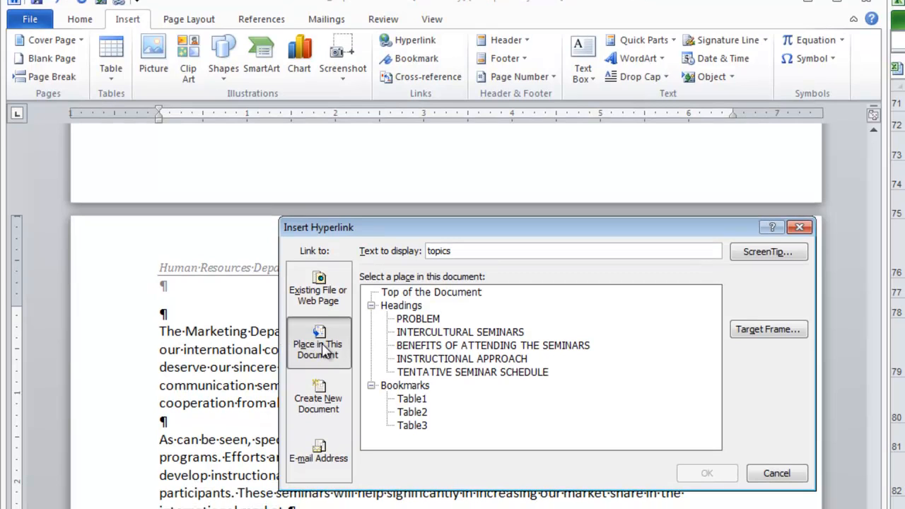
pyautogui.moveTo(421, 422)
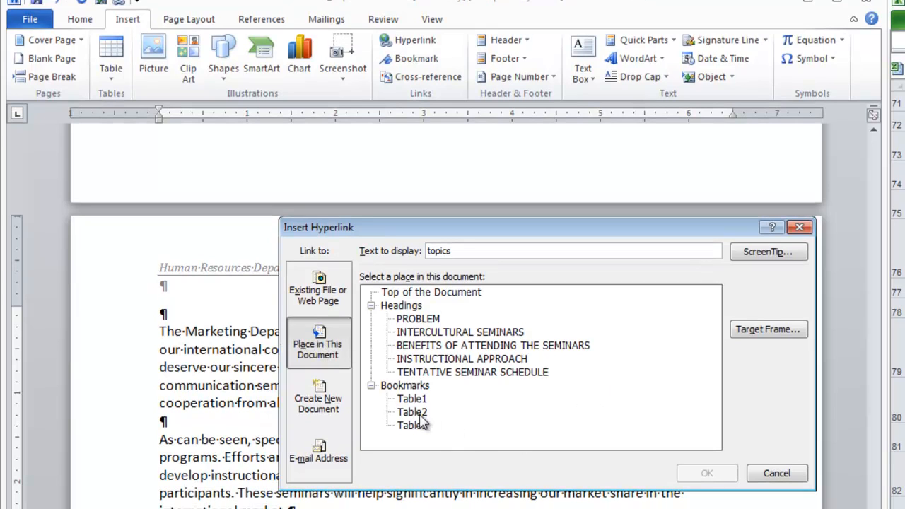
pyautogui.click(411, 411)
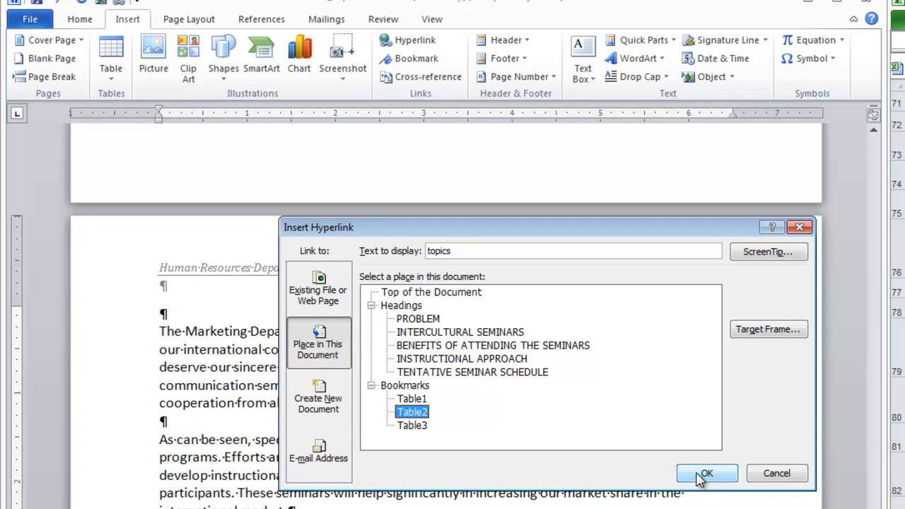
pyautogui.click(706, 472)
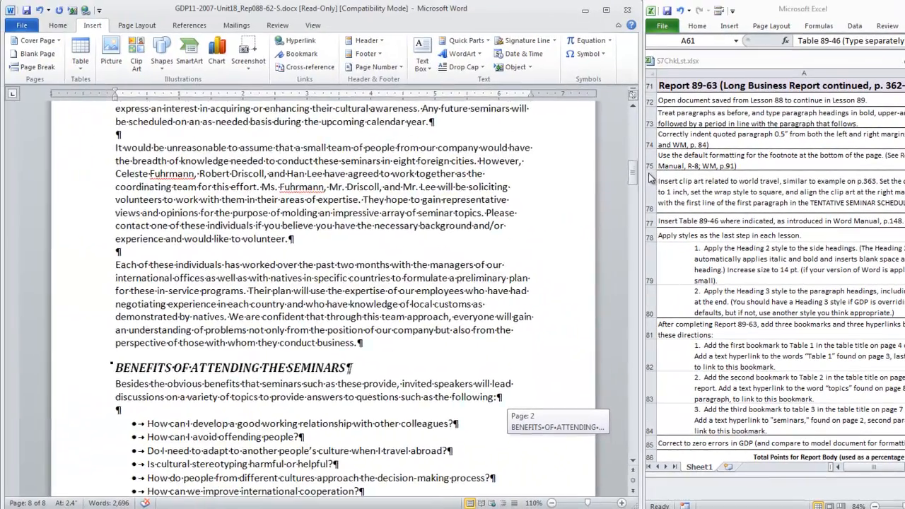
# - Hyperlink 'seminars' on page 2 to the Table3 bookmark in this document
pyautogui.scroll(3)
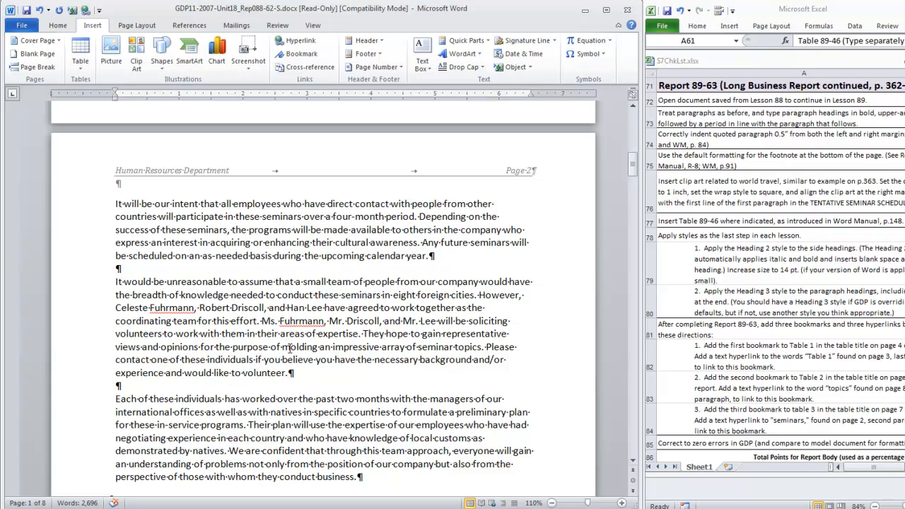
pyautogui.moveTo(315, 292)
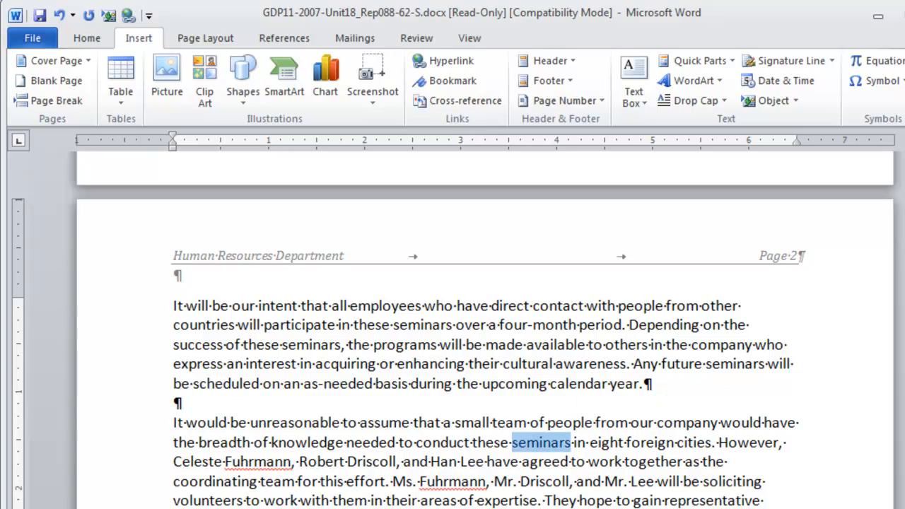
pyautogui.moveTo(444, 60)
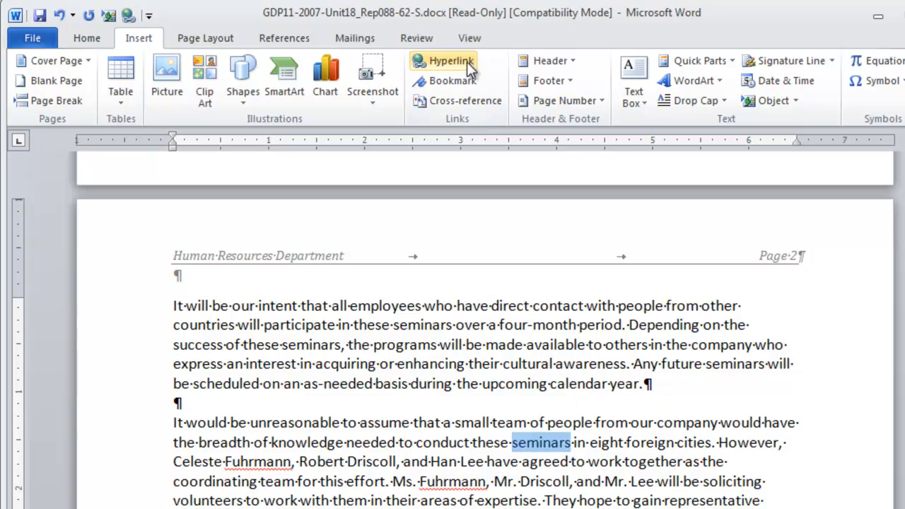
pyautogui.click(443, 61)
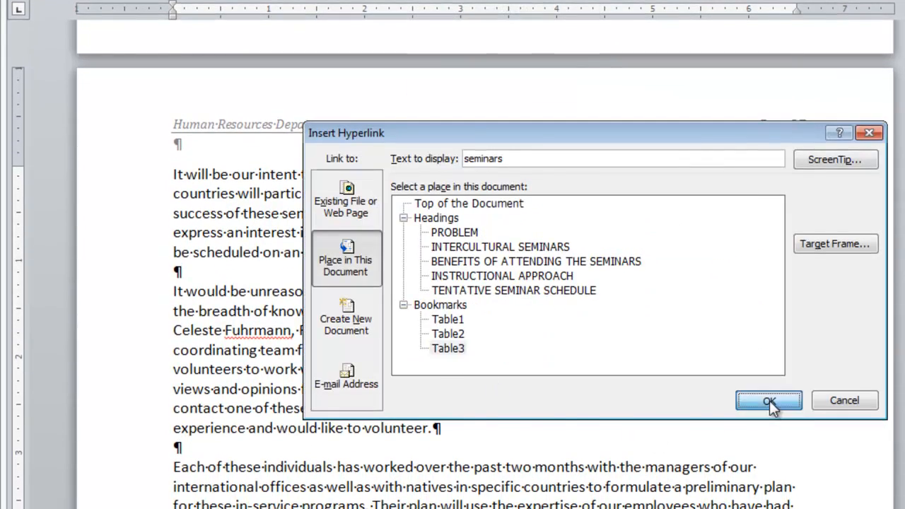
pyautogui.click(768, 400)
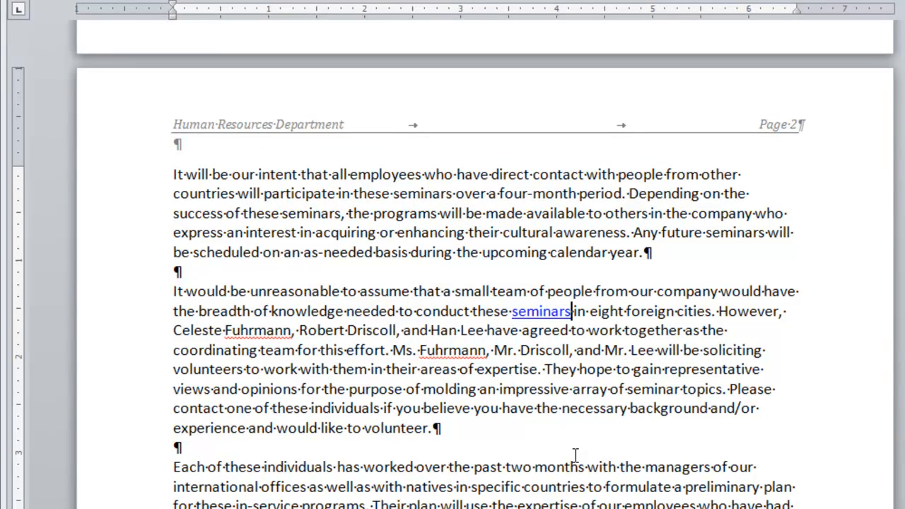
# - Save the report as GDP11-2007-Unit18_Rep088-62-S.docx in Documents > 119 > 119-GDP11e-Docs
pyautogui.click(139, 38)
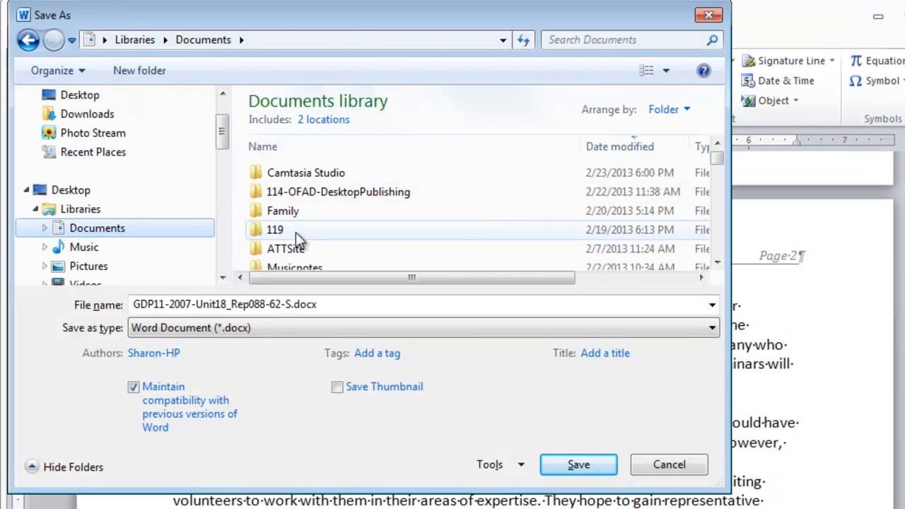
pyautogui.doubleClick(274, 229)
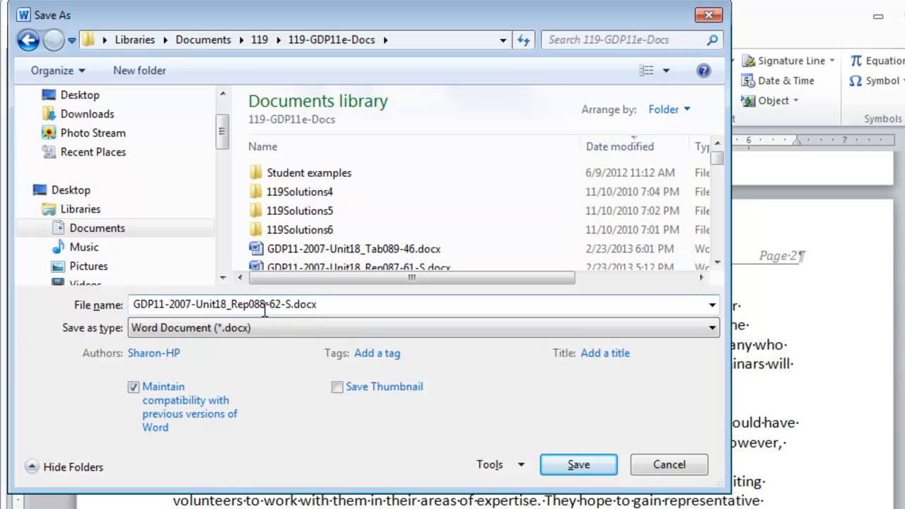
pyautogui.moveTo(288, 303)
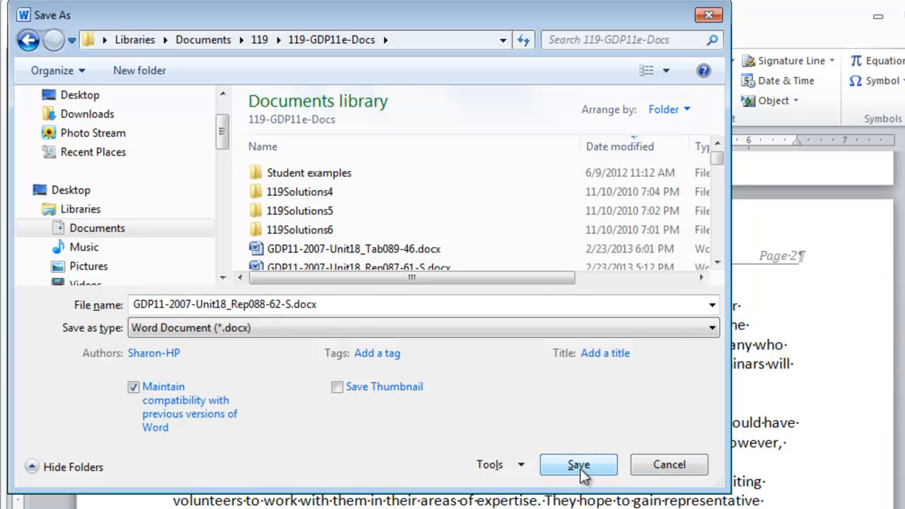
pyautogui.click(577, 465)
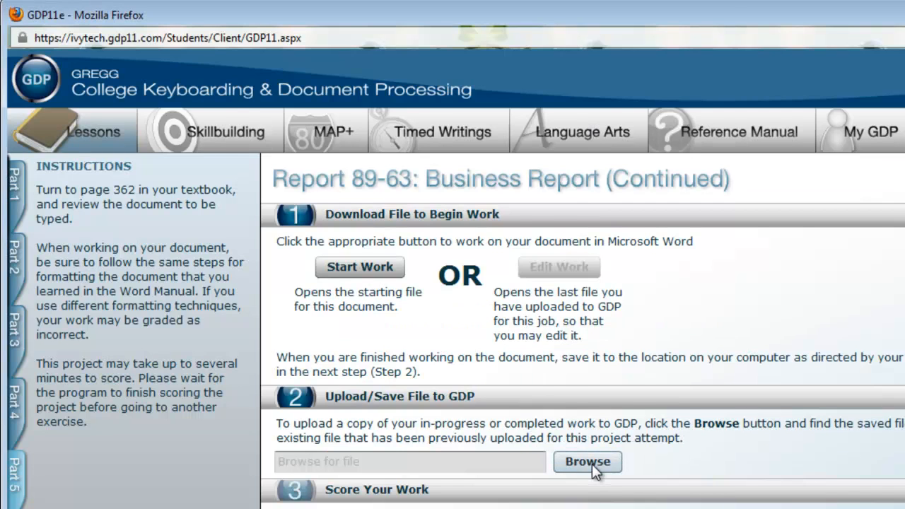
# - Upload GDP11-2007-Unit18_Rep088-62-S.docx to the GDP Report 89-63 project via Browse
pyautogui.click(588, 461)
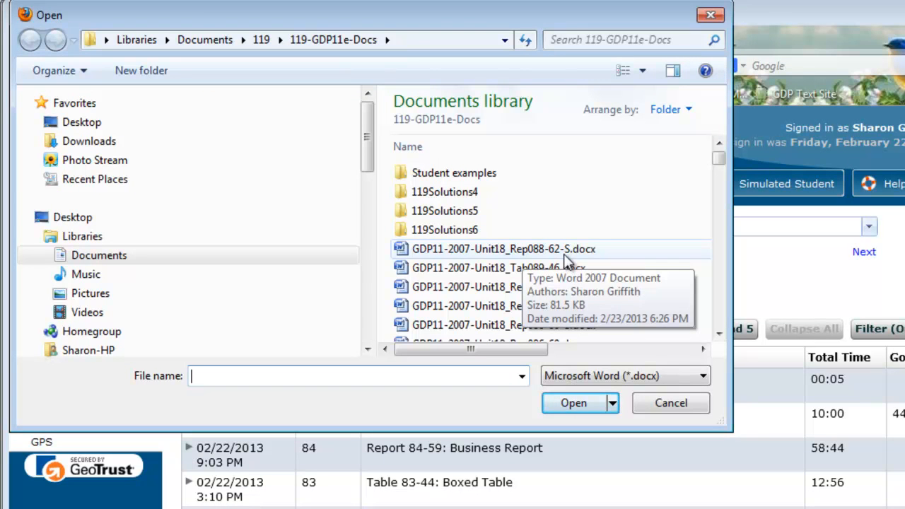
pyautogui.moveTo(551, 258)
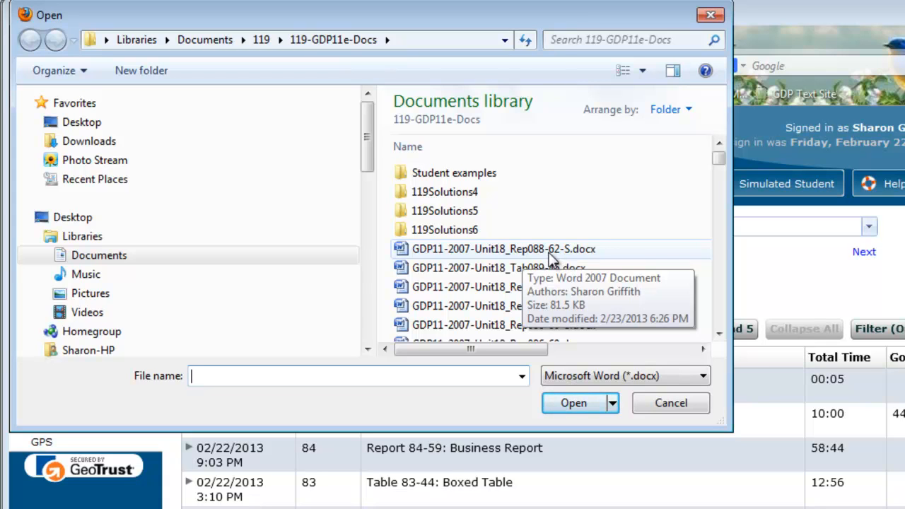
pyautogui.moveTo(580, 258)
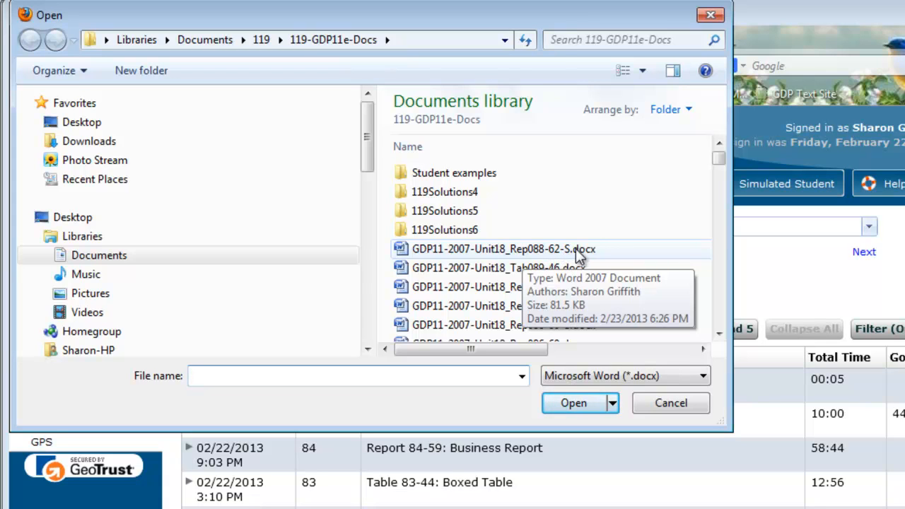
pyautogui.click(503, 248)
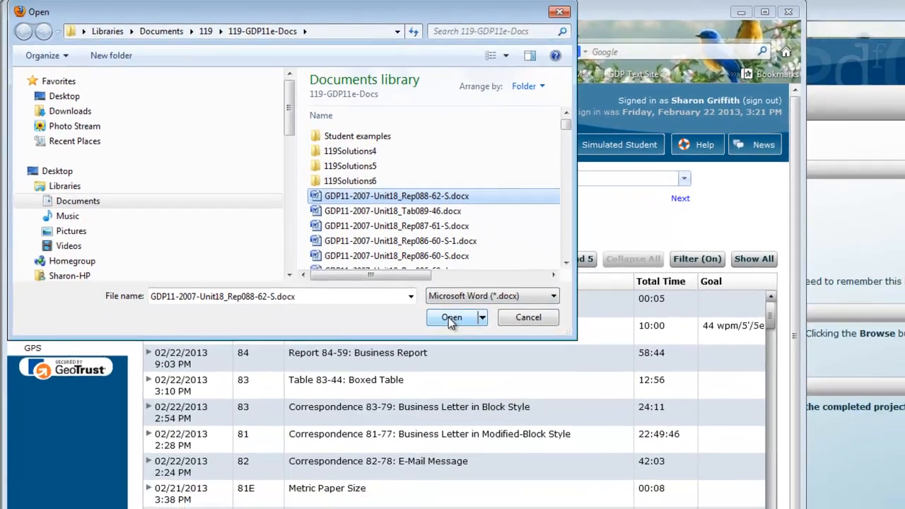
pyautogui.click(450, 316)
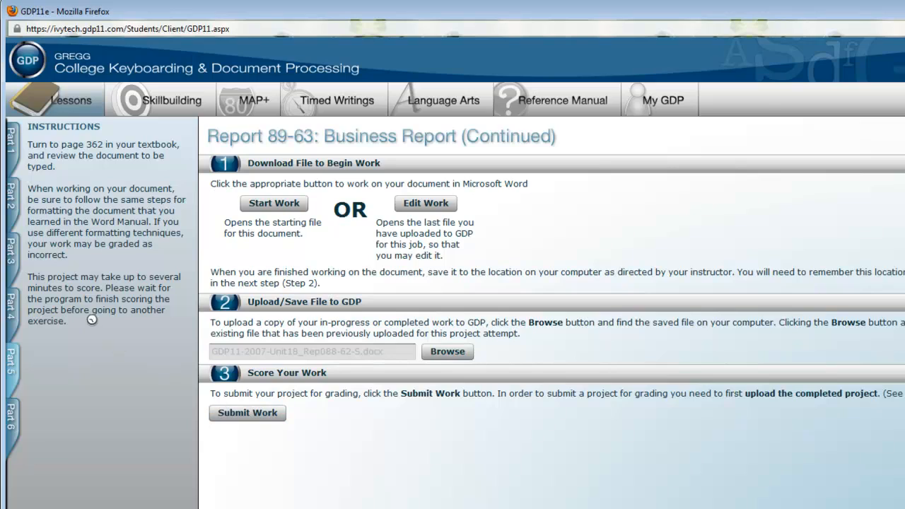
pyautogui.moveTo(562, 467)
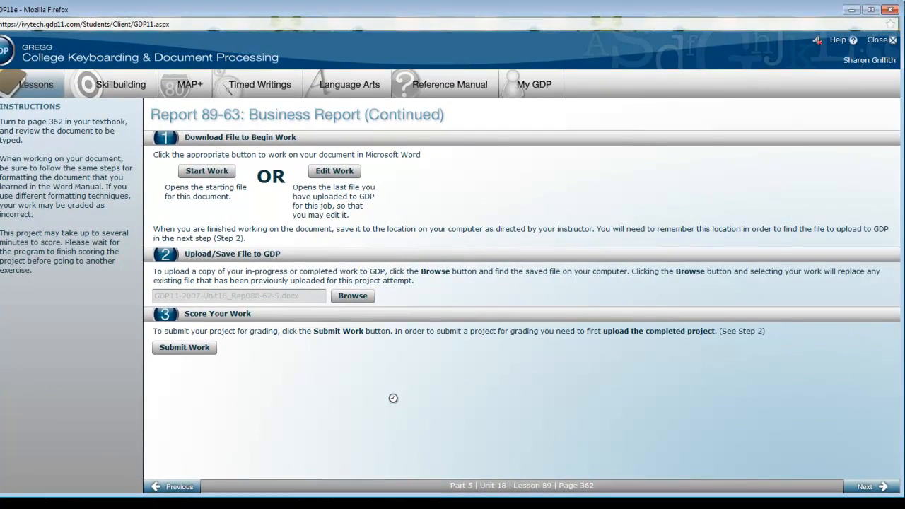
# - Submit the Report 89-63 work and view Scoring Results showing 1 keystroking error
pyautogui.click(184, 347)
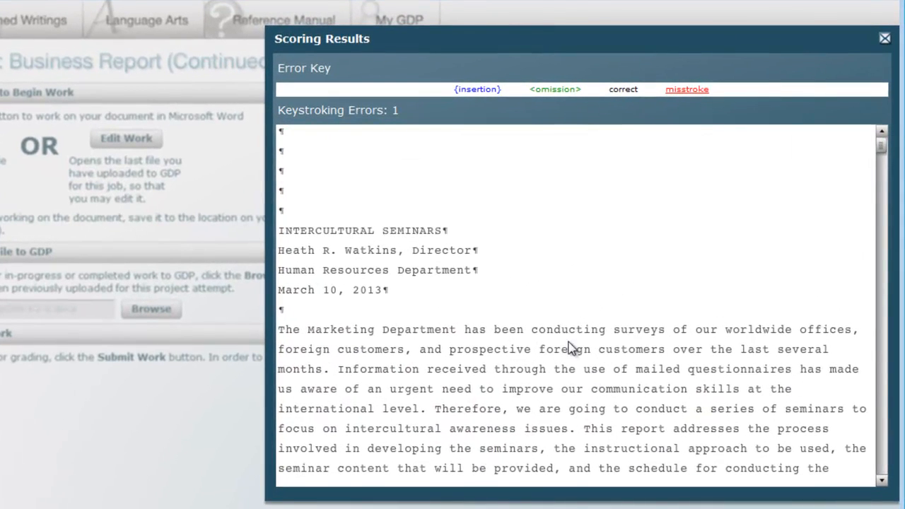
pyautogui.moveTo(399, 97)
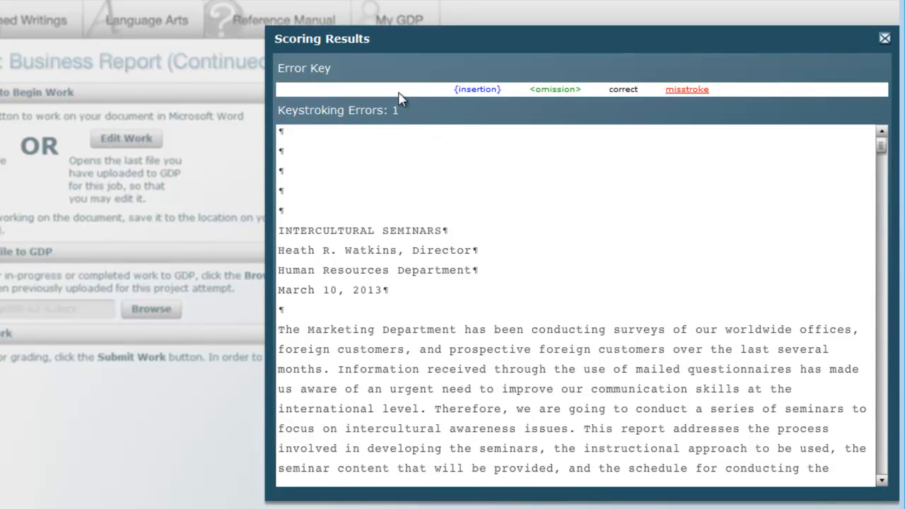
pyautogui.moveTo(408, 117)
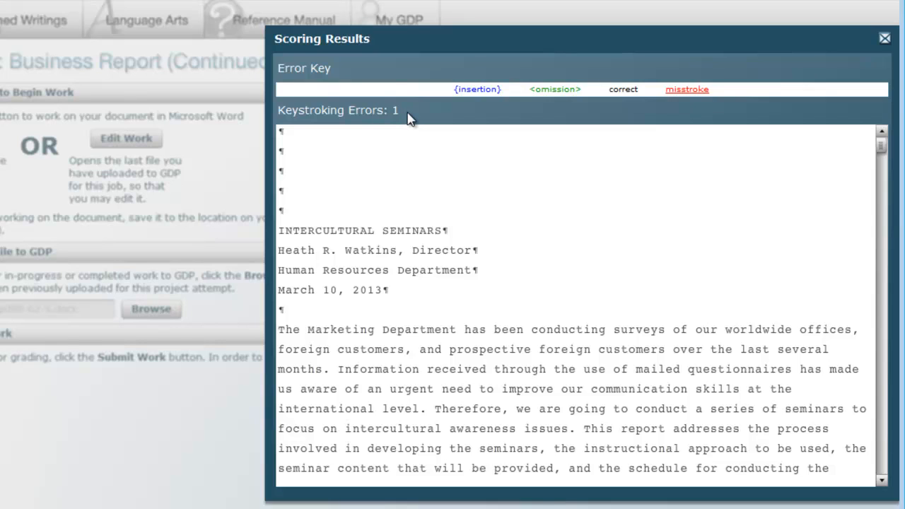
pyautogui.moveTo(856, 302)
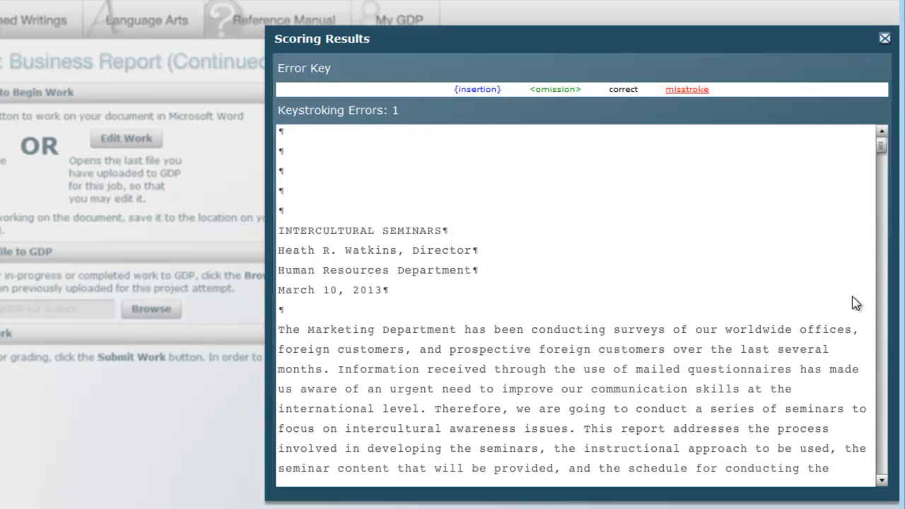
pyautogui.moveTo(671, 302)
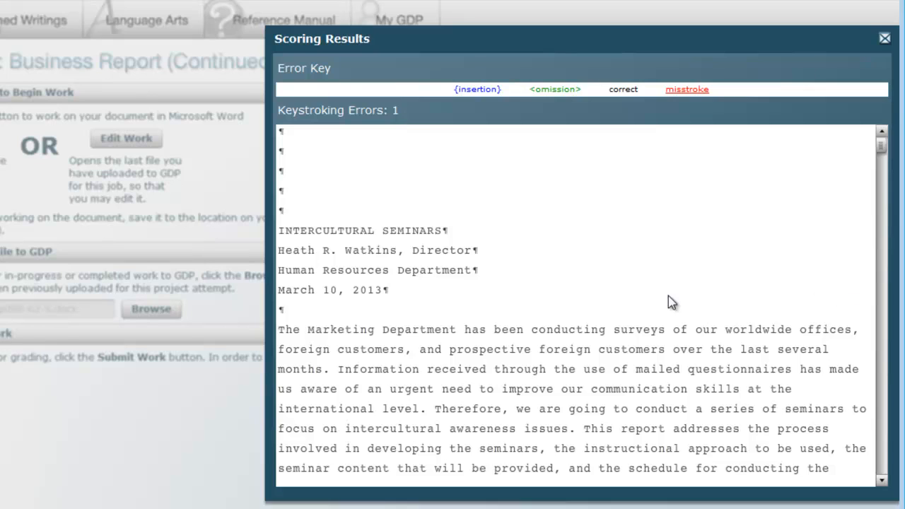
pyautogui.moveTo(646, 299)
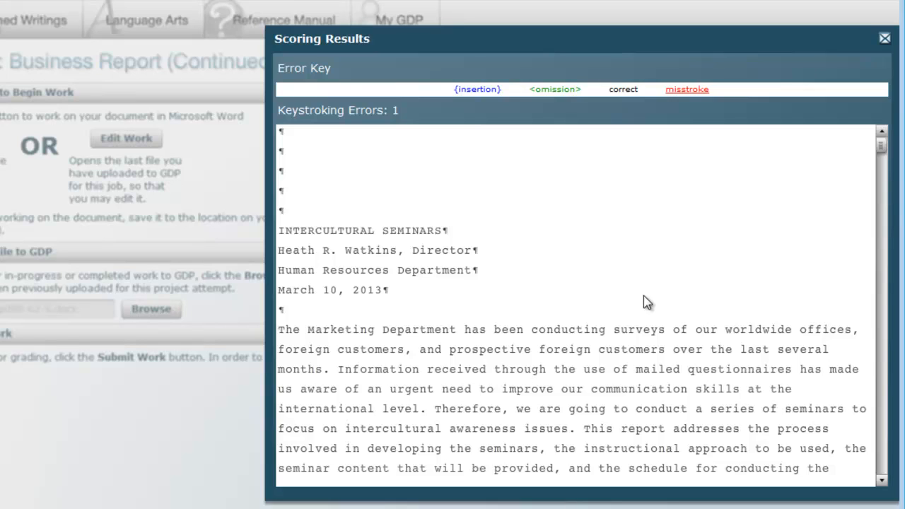
pyautogui.moveTo(644, 312)
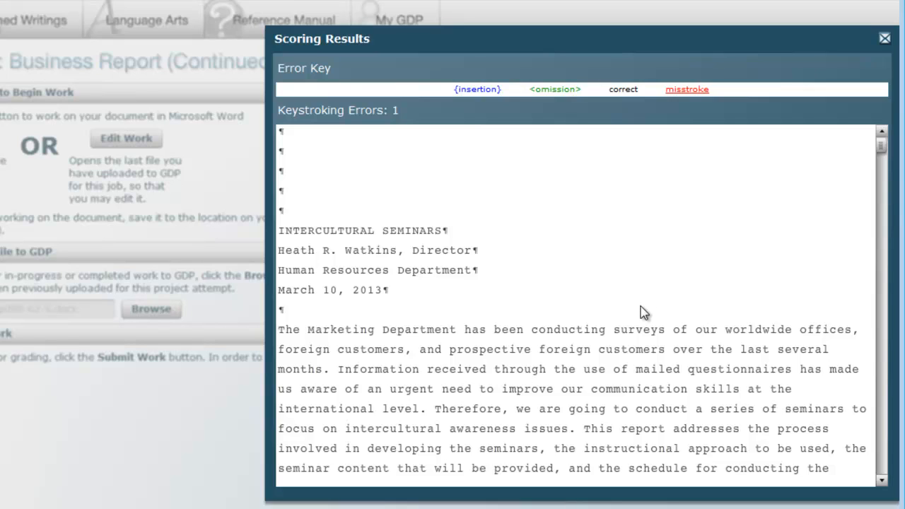